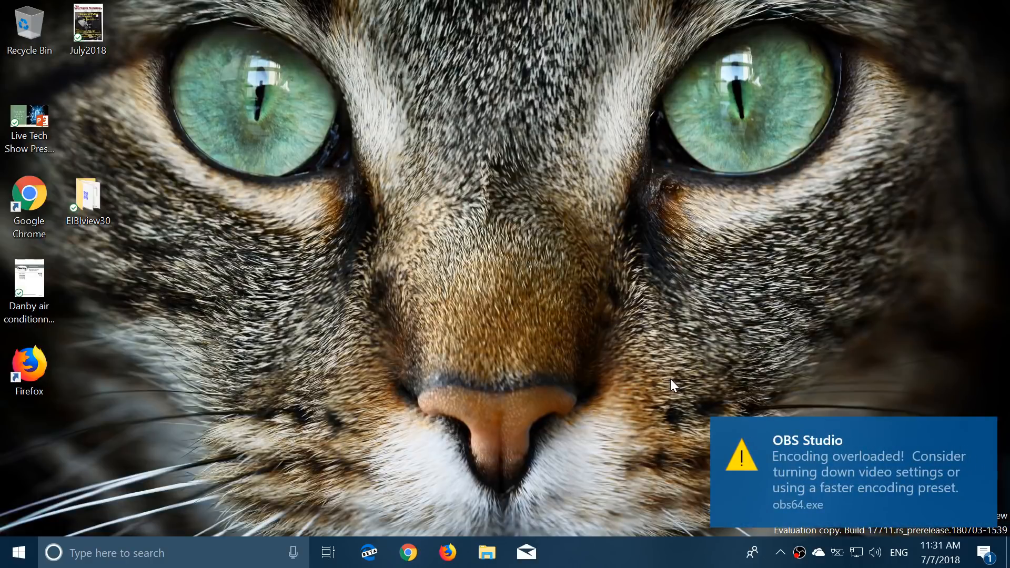
pyautogui.moveTo(741, 406)
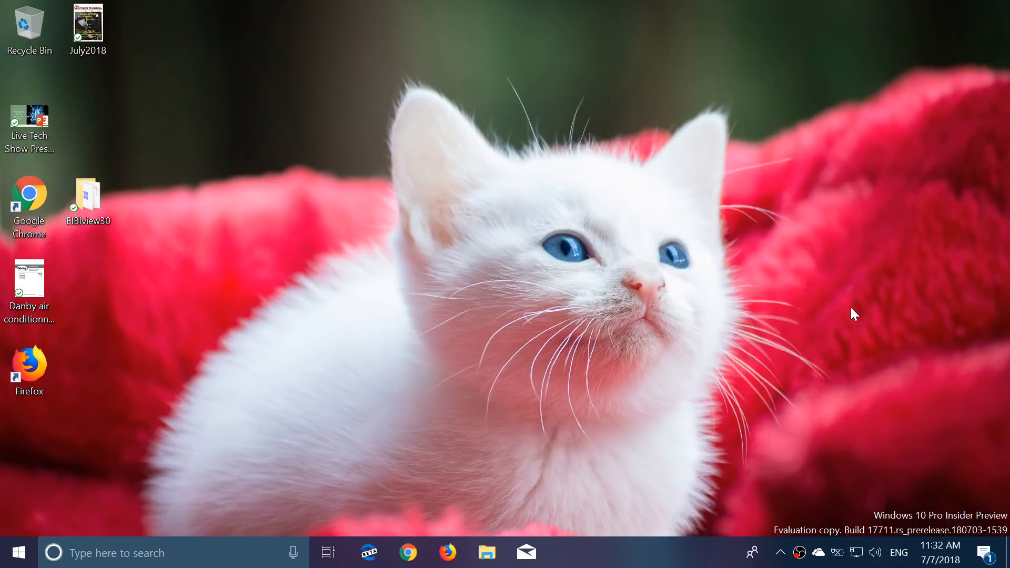
pyautogui.moveTo(371, 552)
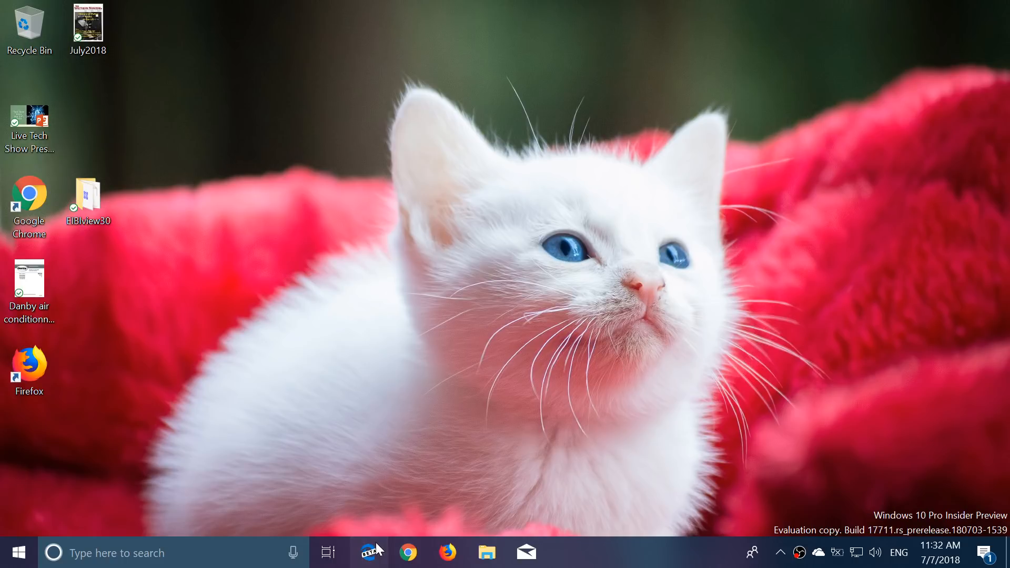
# Bring up Edge and load the Thurrott 'Windows 10 at 3' article, scrolled into its Bad section
pyautogui.click(369, 552)
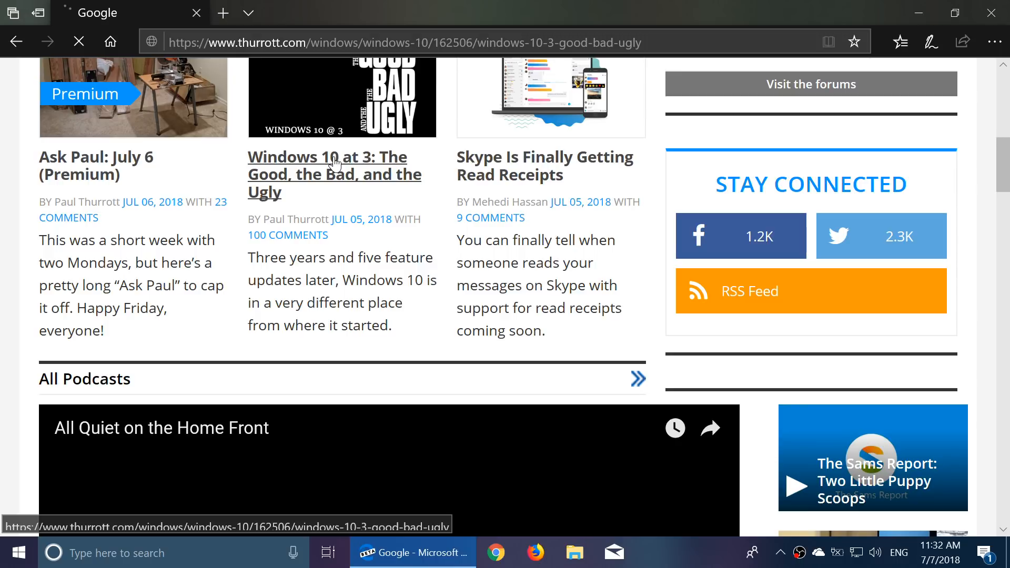
pyautogui.click(328, 175)
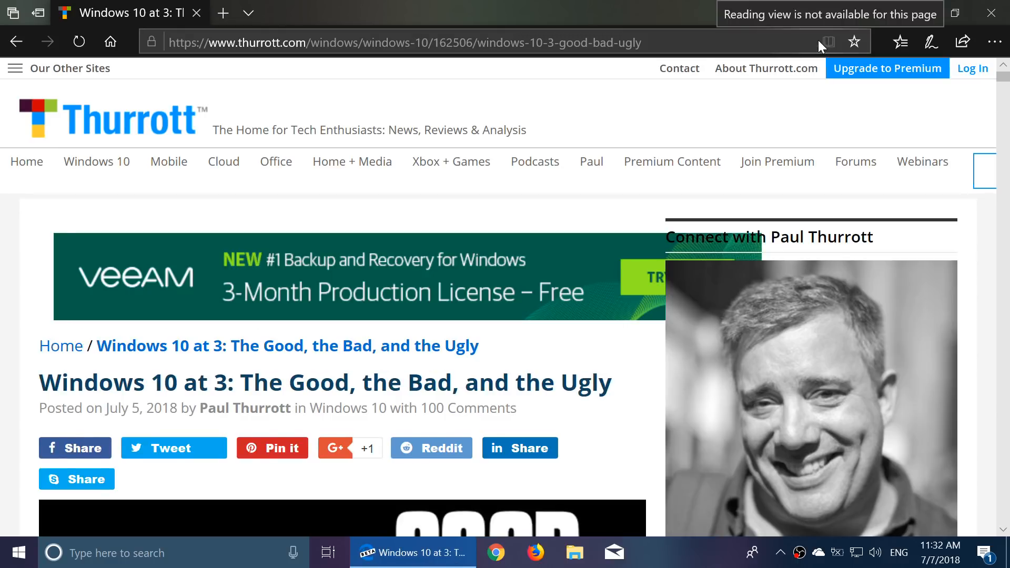
pyautogui.scroll(-3)
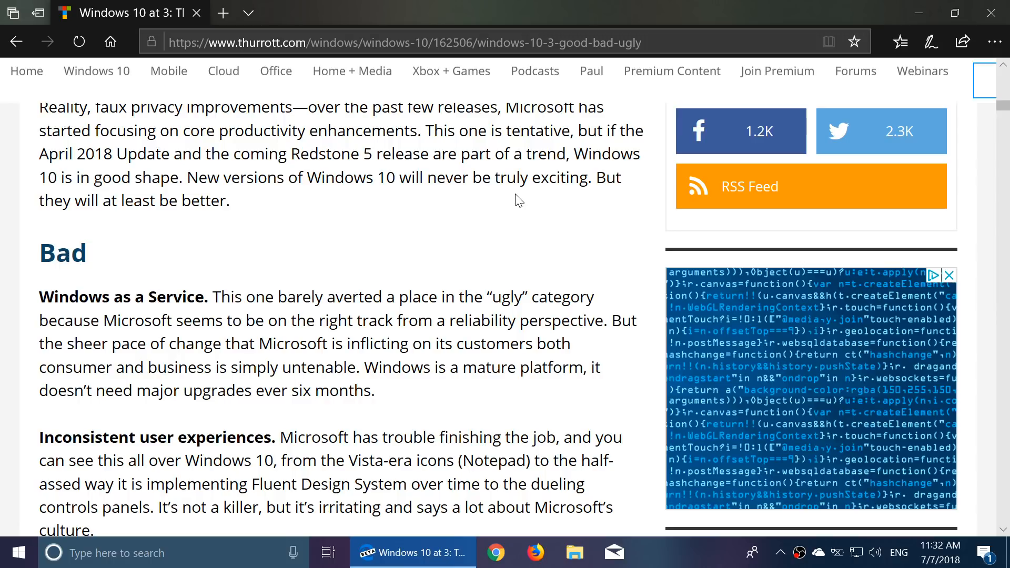
# Switch the article to Reading view and apply the light blue page theme from Learning tools
pyautogui.click(828, 42)
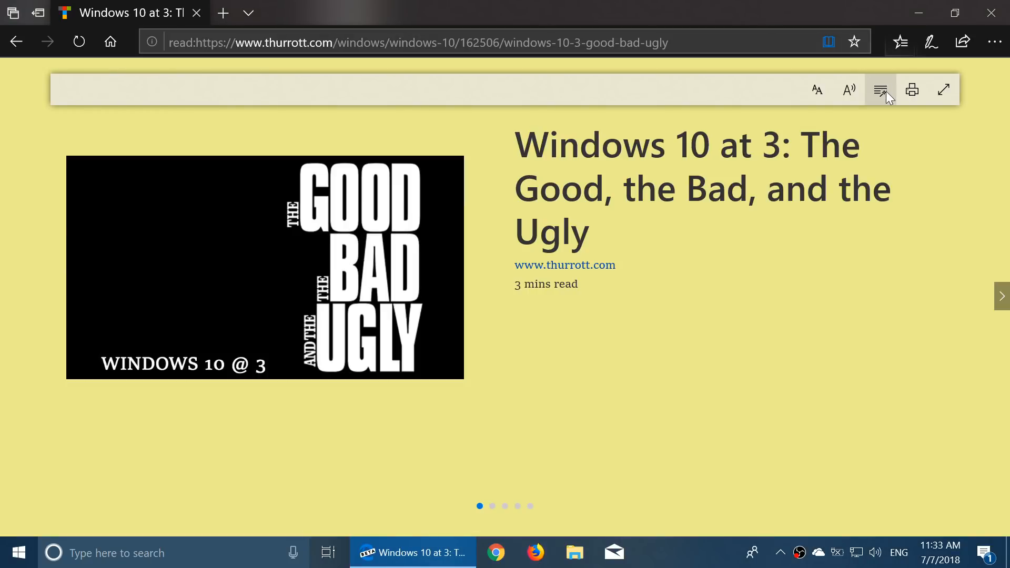
pyautogui.click(879, 89)
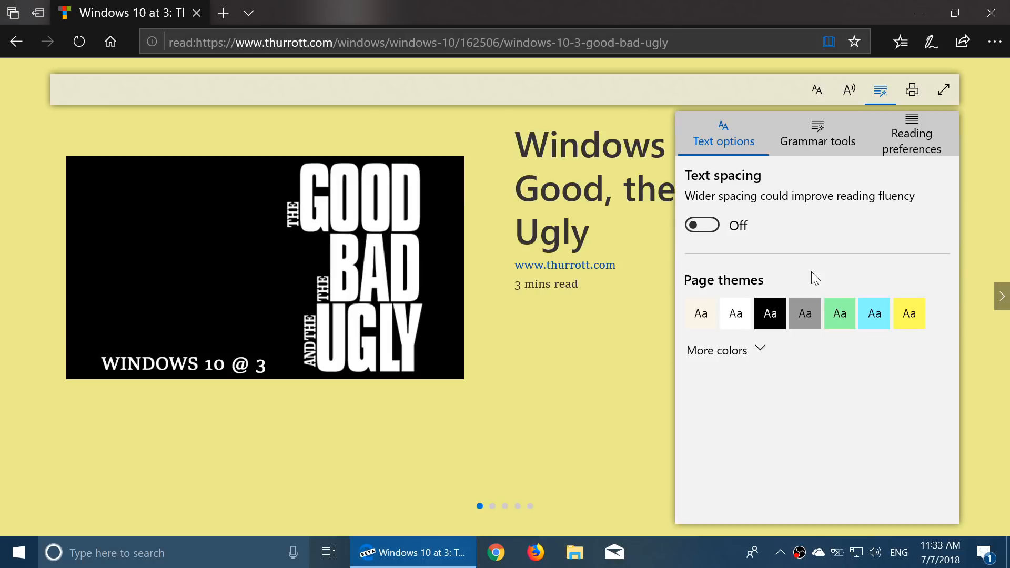
pyautogui.click(715, 349)
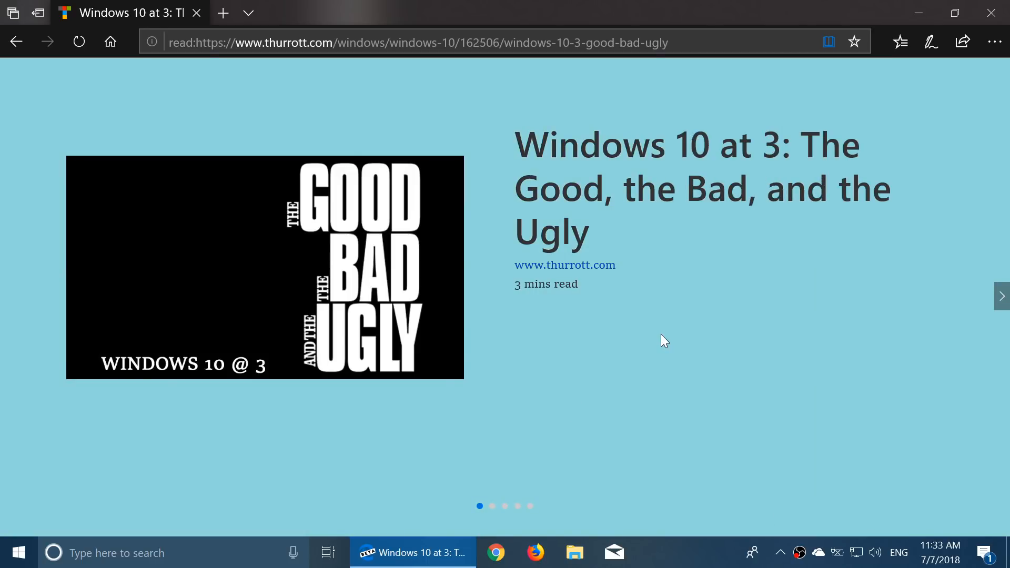
pyautogui.click(1000, 296)
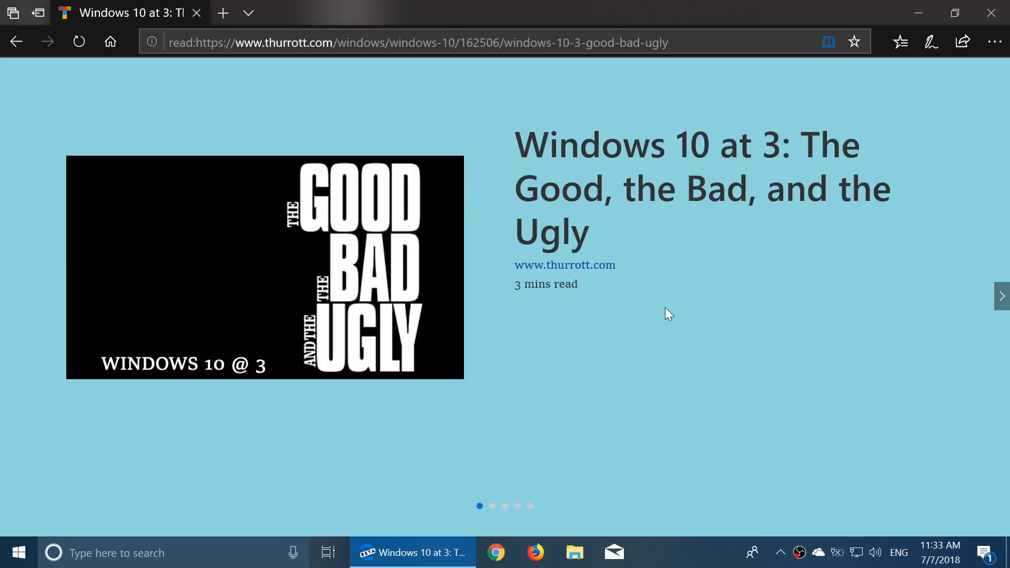
pyautogui.moveTo(677, 340)
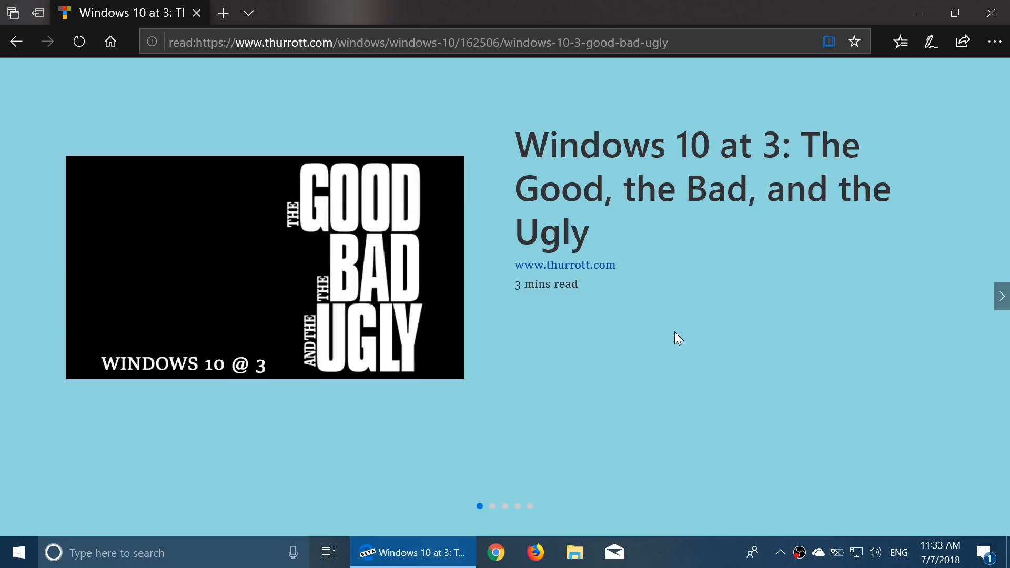
pyautogui.moveTo(643, 337)
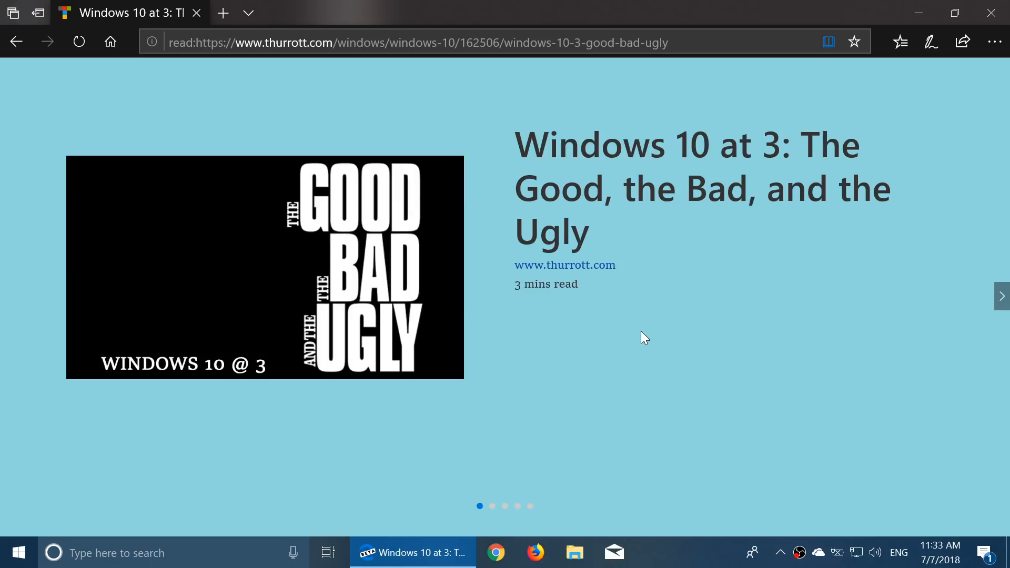
pyautogui.moveTo(595, 358)
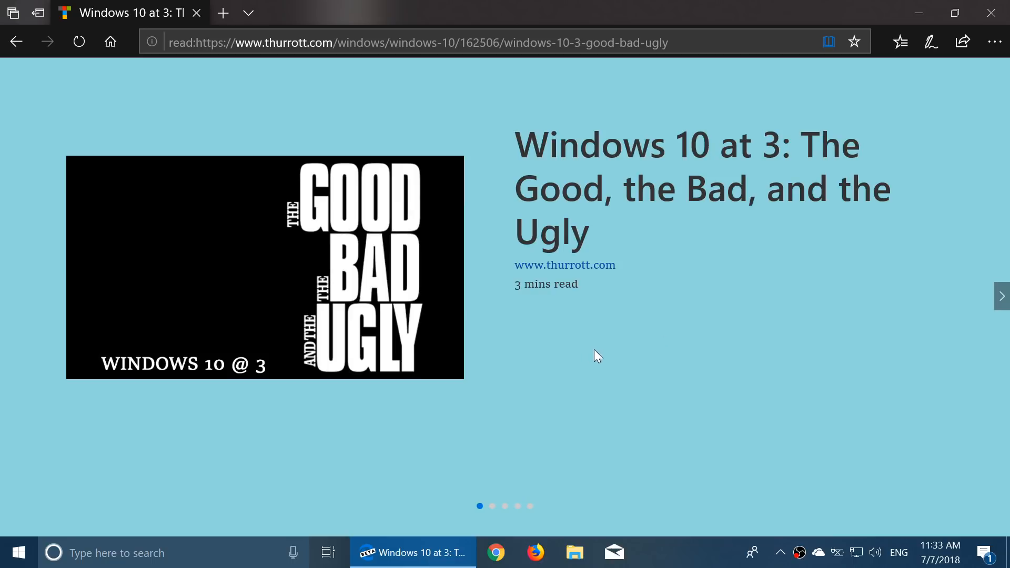
# Turn on line focus in Reading view, trying one-line then three-line highlighting
pyautogui.click(829, 42)
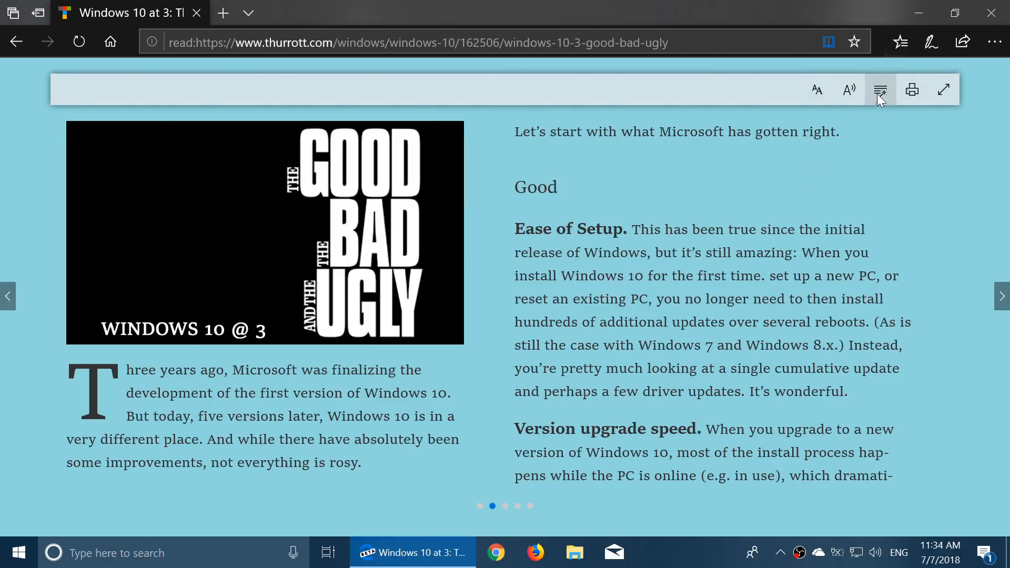
pyautogui.click(879, 88)
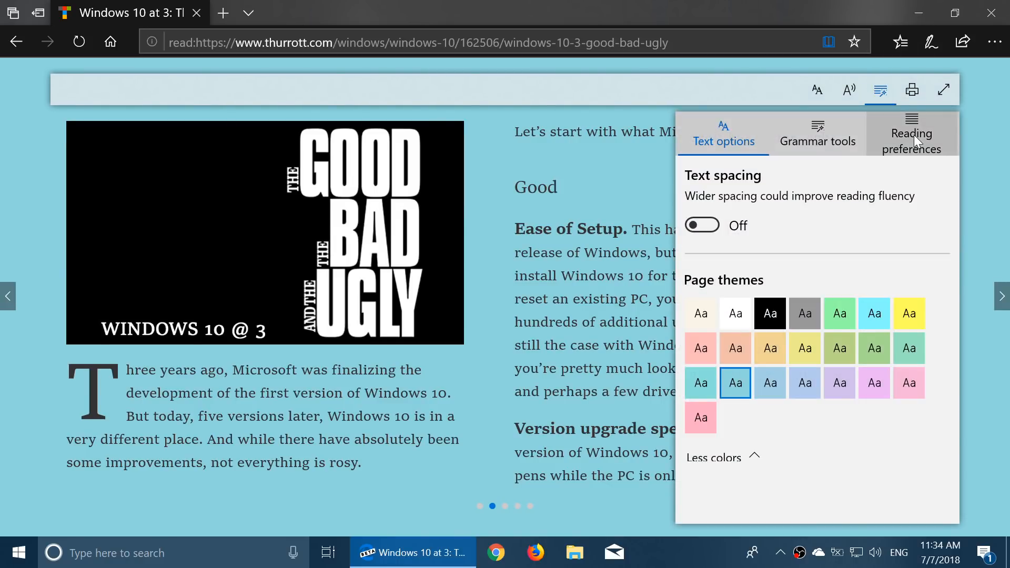
pyautogui.click(911, 135)
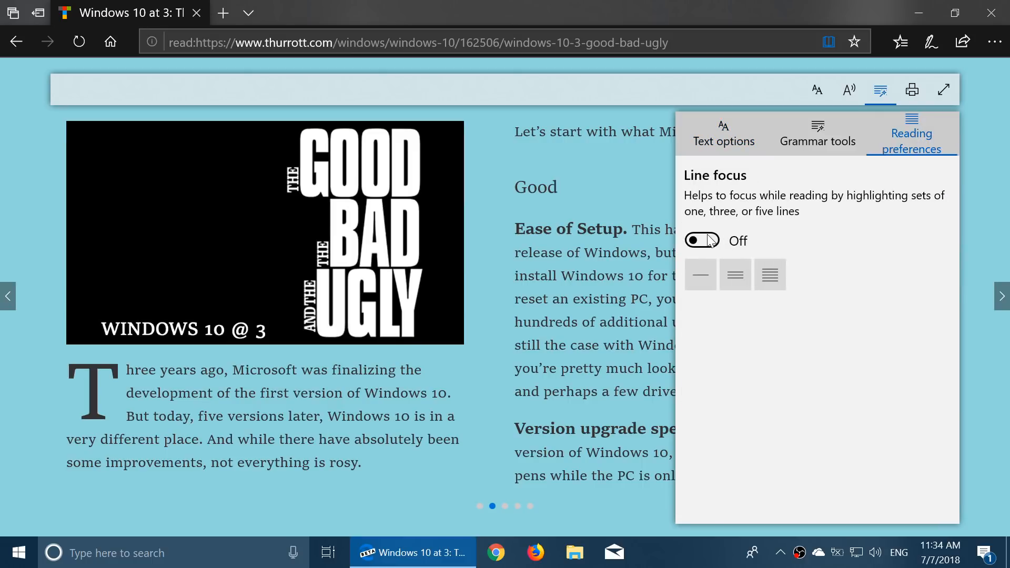
pyautogui.click(702, 240)
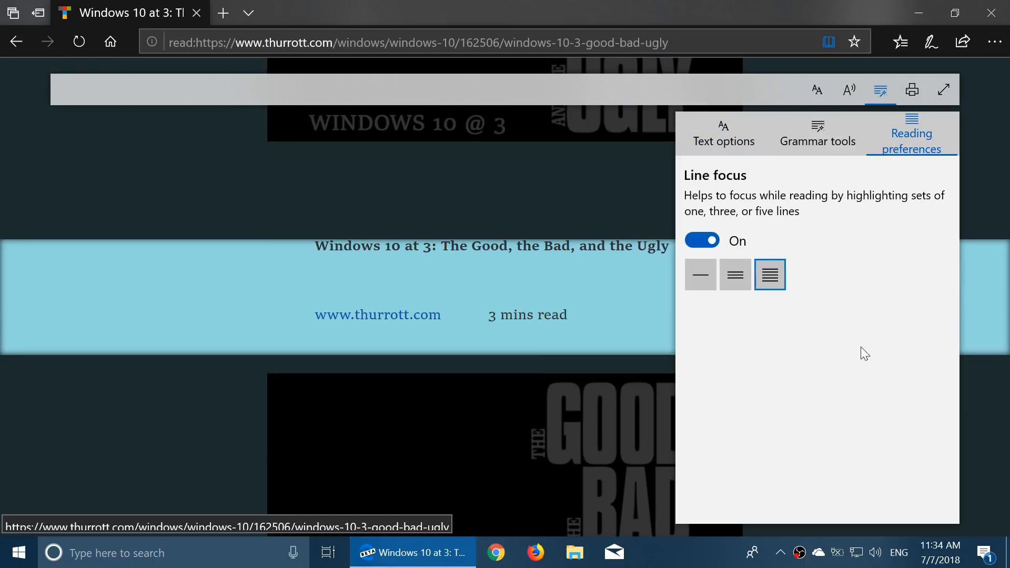
pyautogui.moveTo(734, 274)
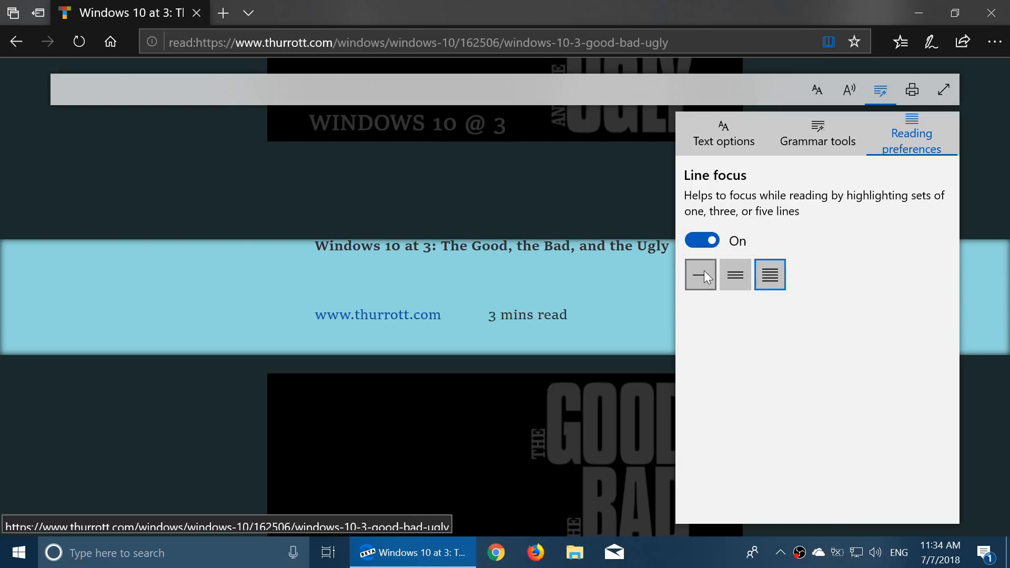
pyautogui.click(736, 275)
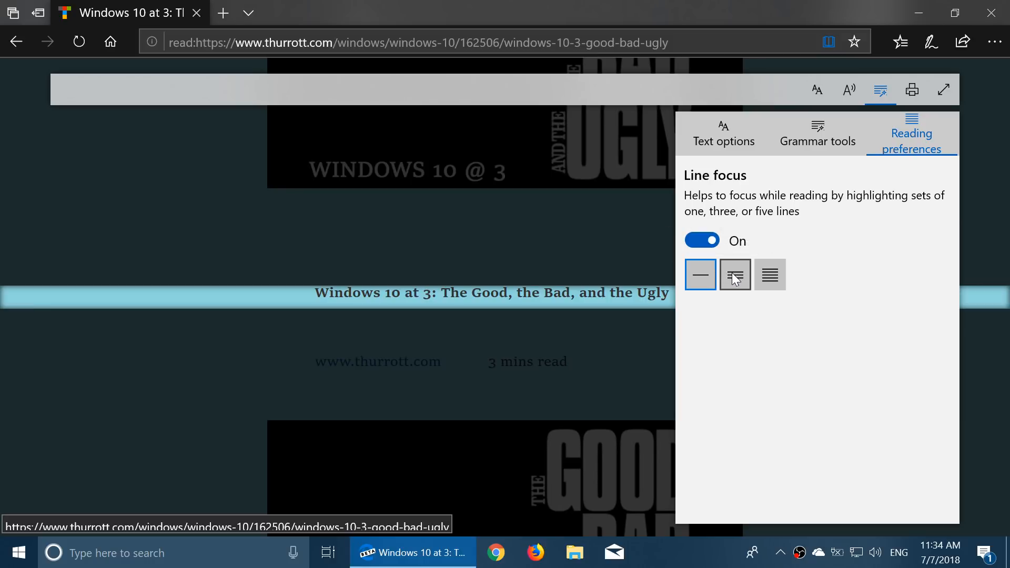
pyautogui.click(769, 274)
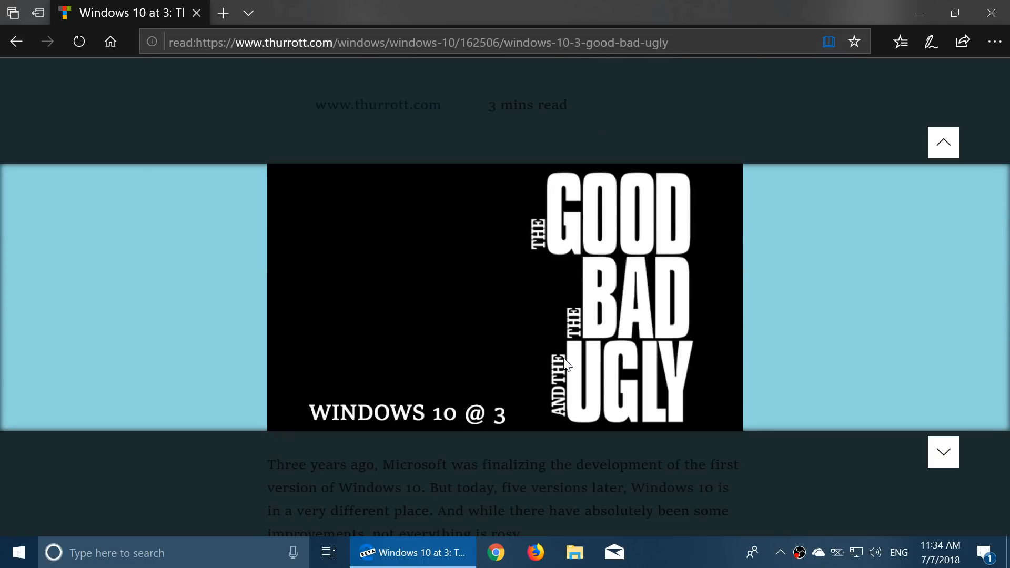
# Read down the article with line focus, then switch line focus back off
pyautogui.scroll(-3)
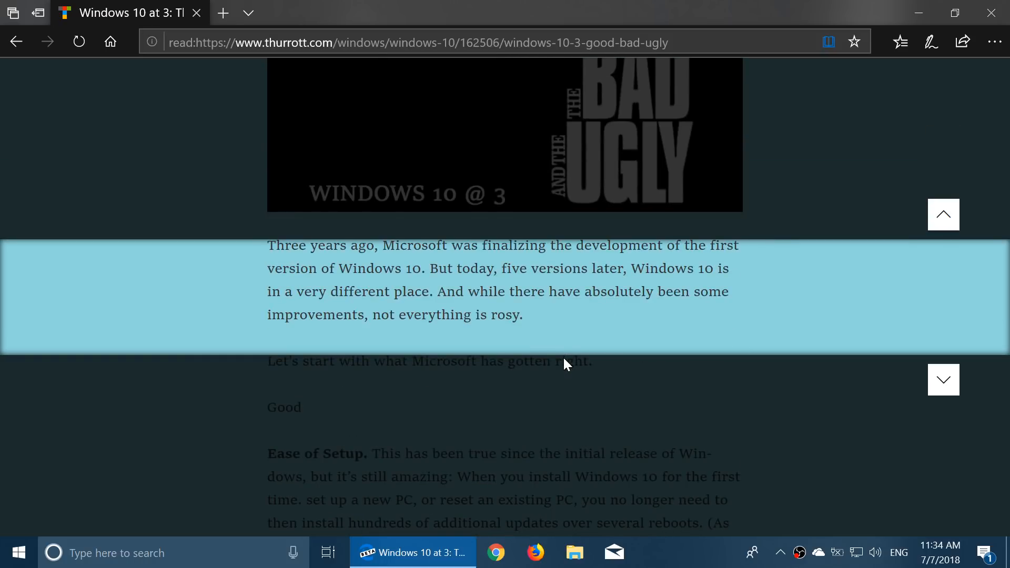
pyautogui.scroll(-3)
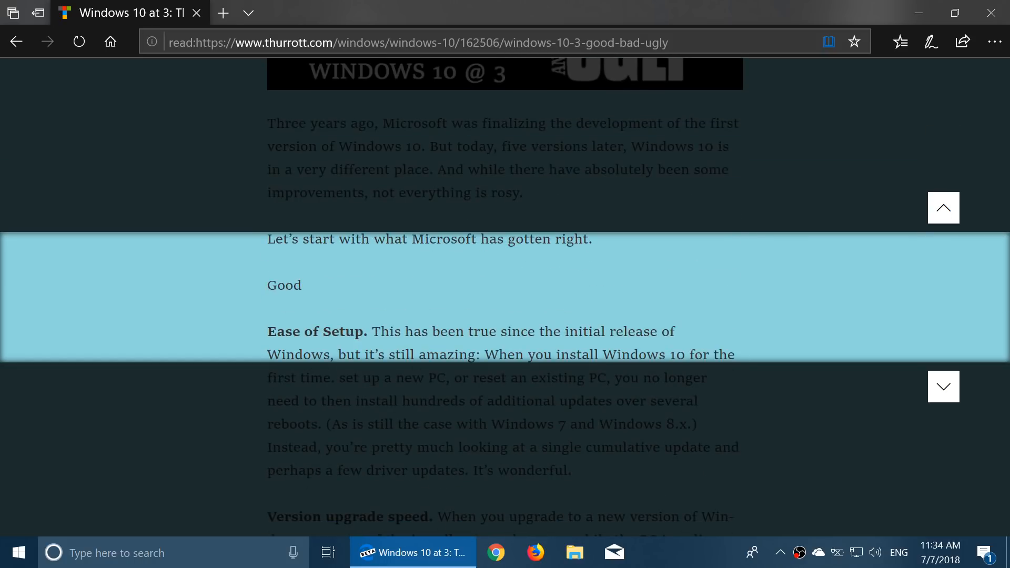
pyautogui.scroll(-3)
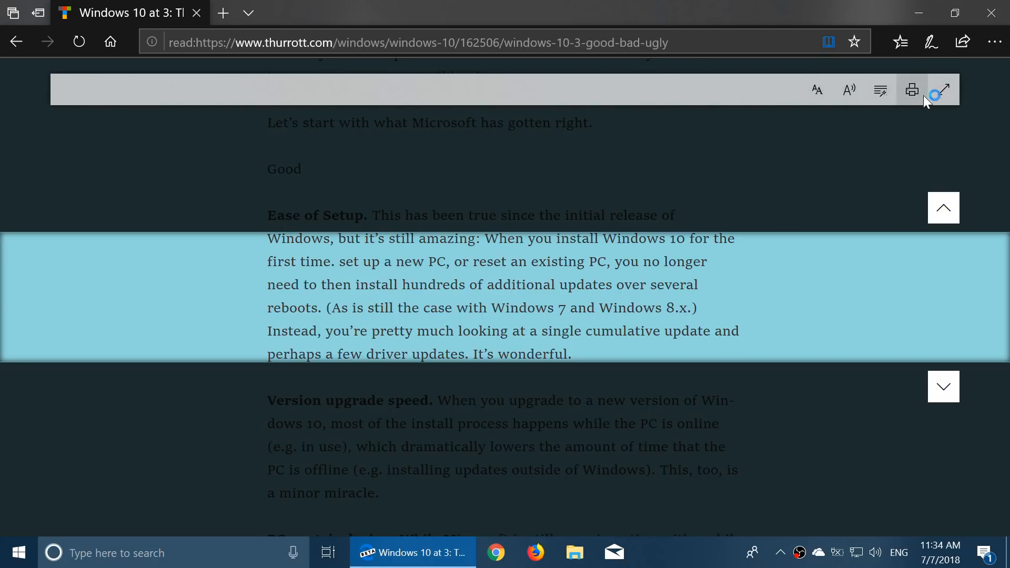
pyautogui.click(879, 89)
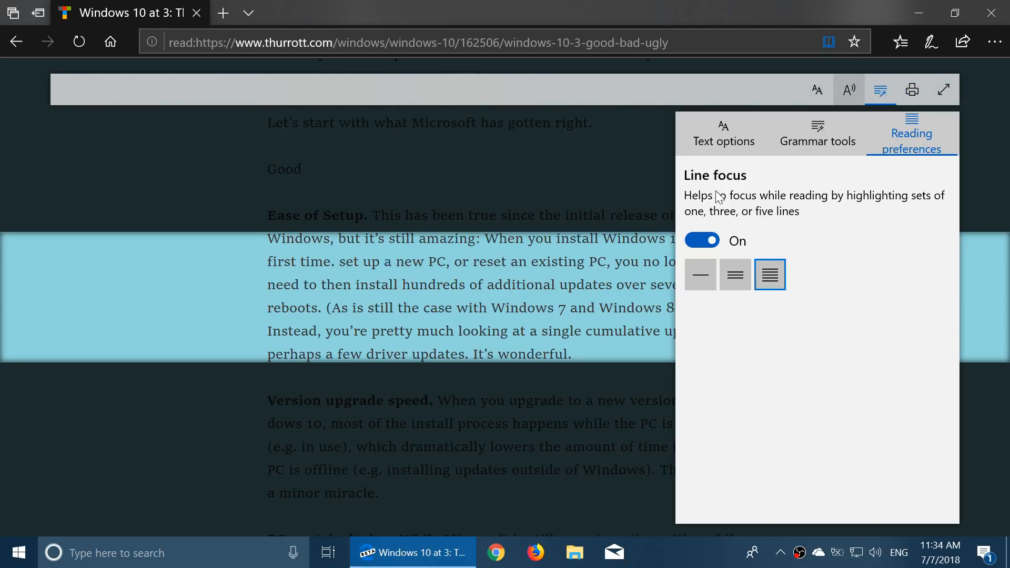
pyautogui.click(702, 240)
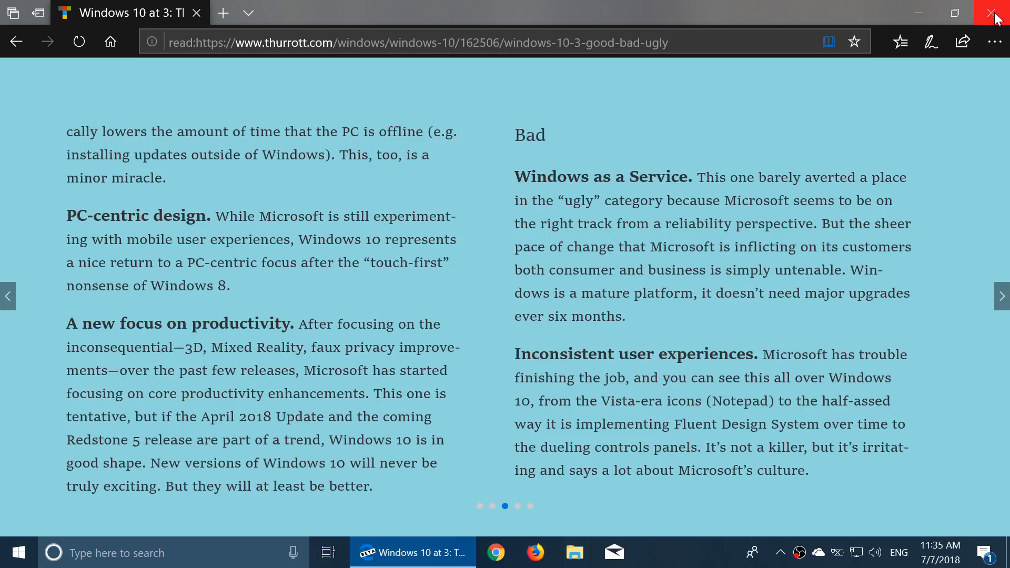
# Close the article and open the Danby air conditioner manual PDF, scrolled to page 2 of 36
pyautogui.click(994, 13)
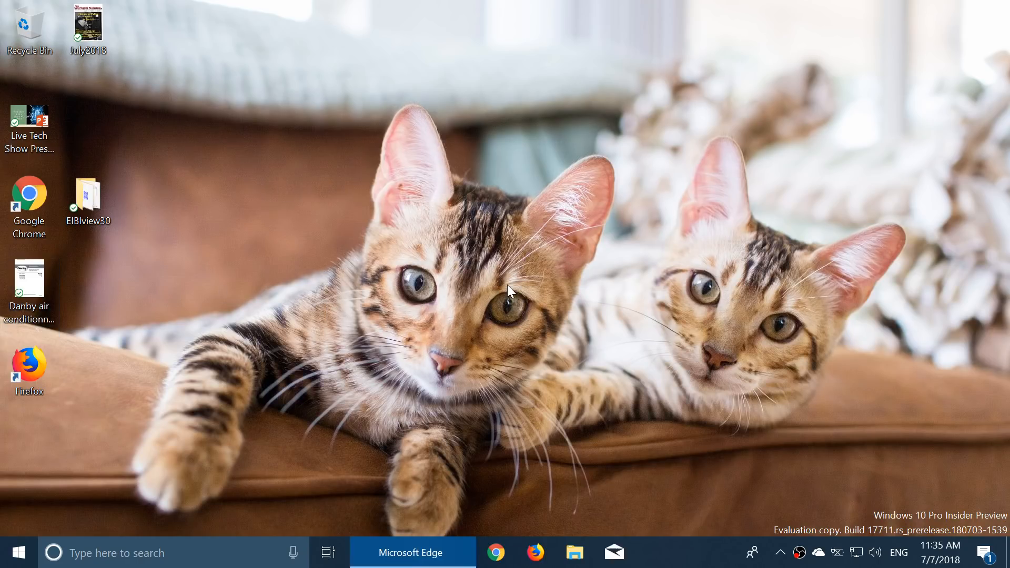
pyautogui.doubleClick(30, 279)
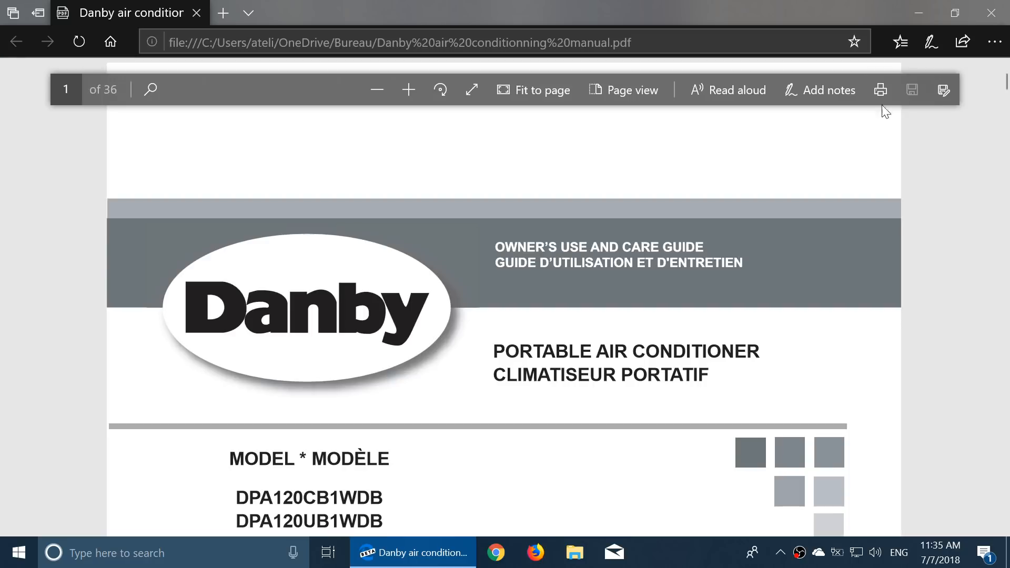
pyautogui.scroll(-3)
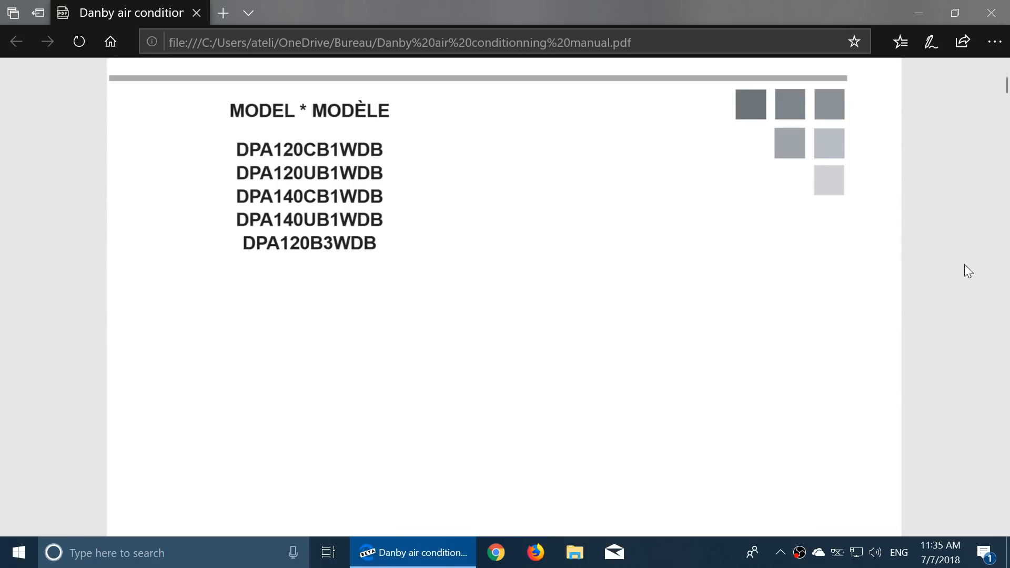
pyautogui.scroll(-3)
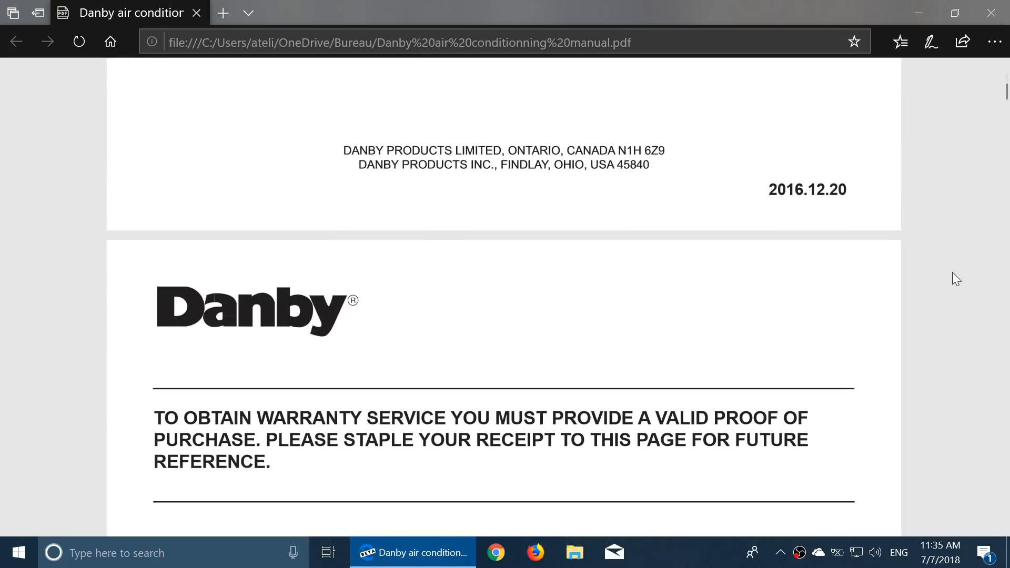
pyautogui.moveTo(926, 266)
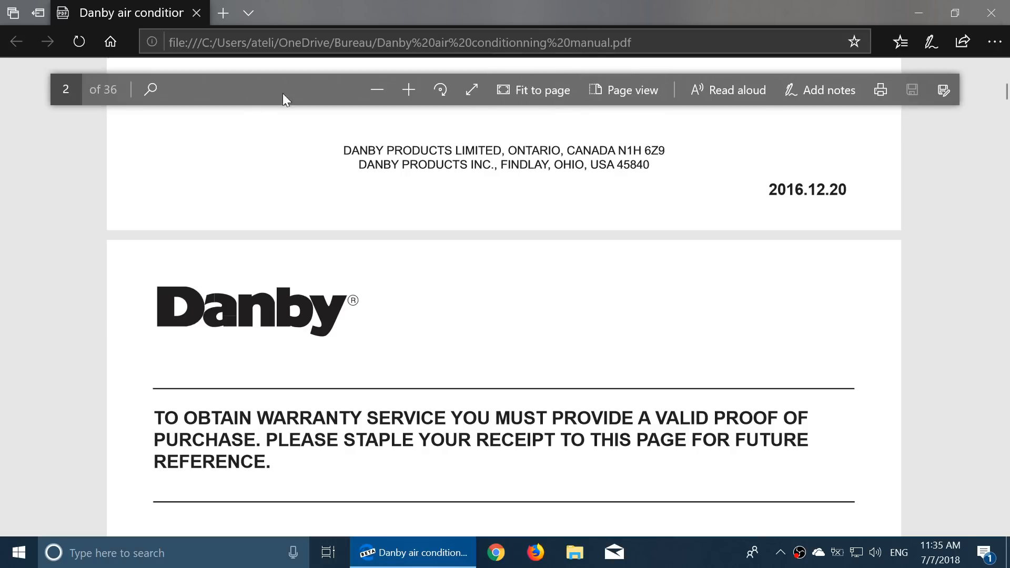
# Show all open windows in Task View and return to the Danby manual window
pyautogui.click(328, 552)
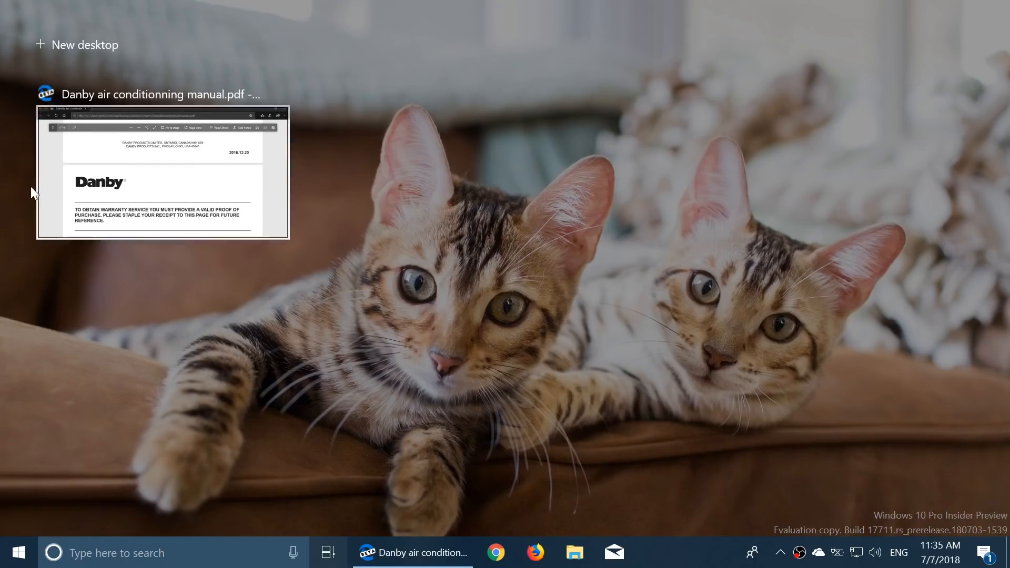
pyautogui.click(162, 173)
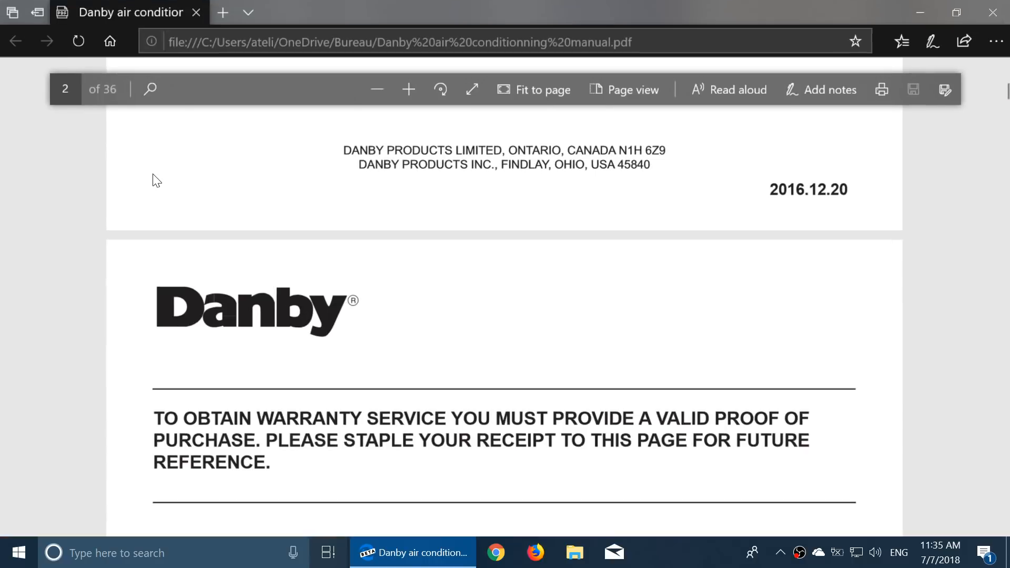
pyautogui.moveTo(247, 150)
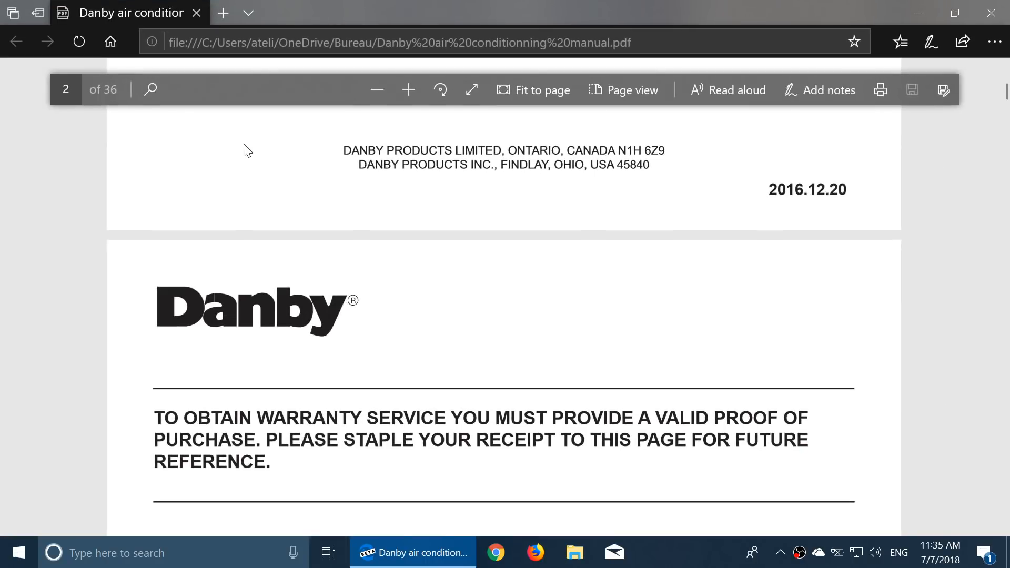
pyautogui.moveTo(161, 176)
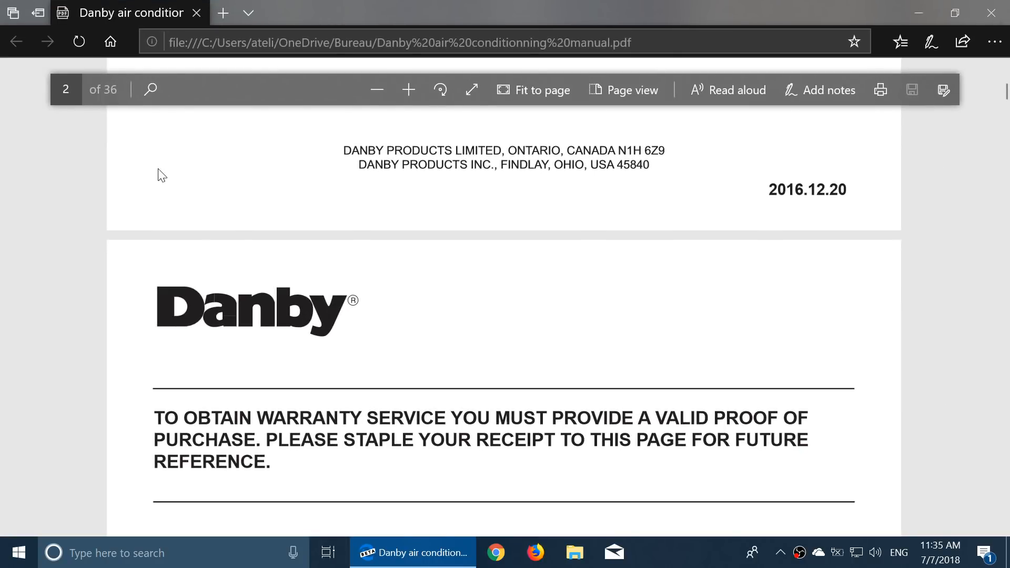
pyautogui.moveTo(694, 334)
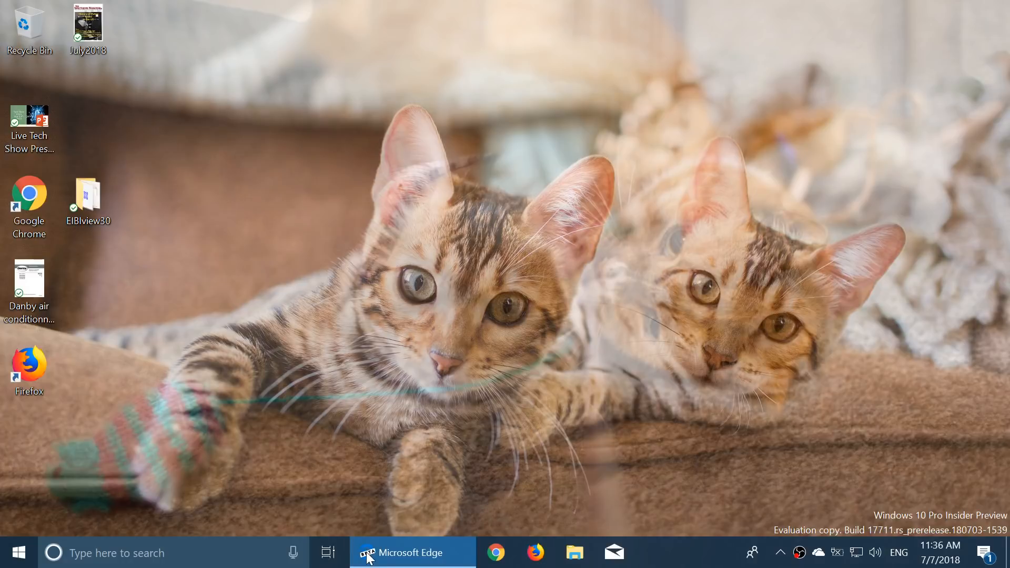
pyautogui.click(412, 552)
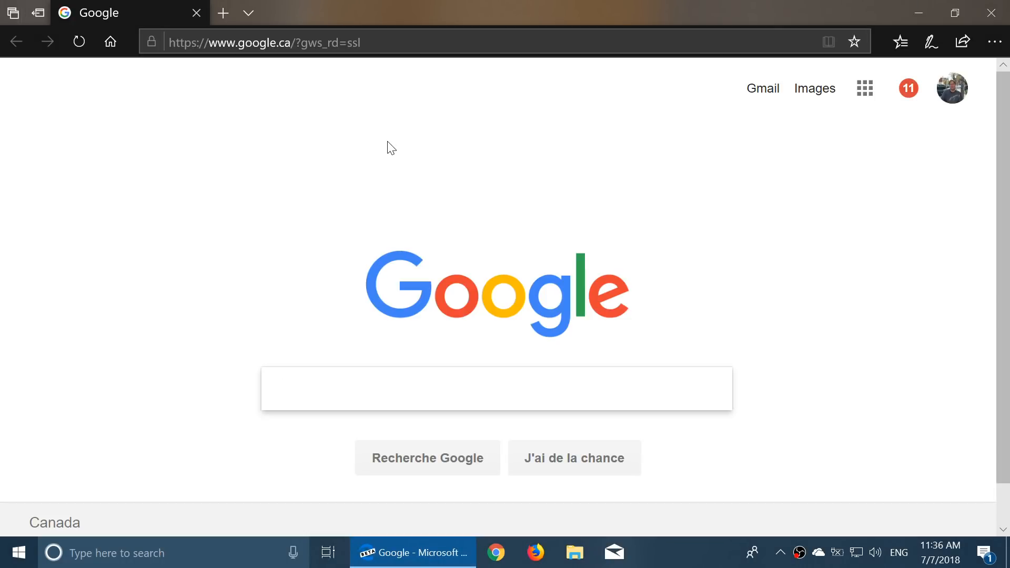
pyautogui.rightClick(404, 173)
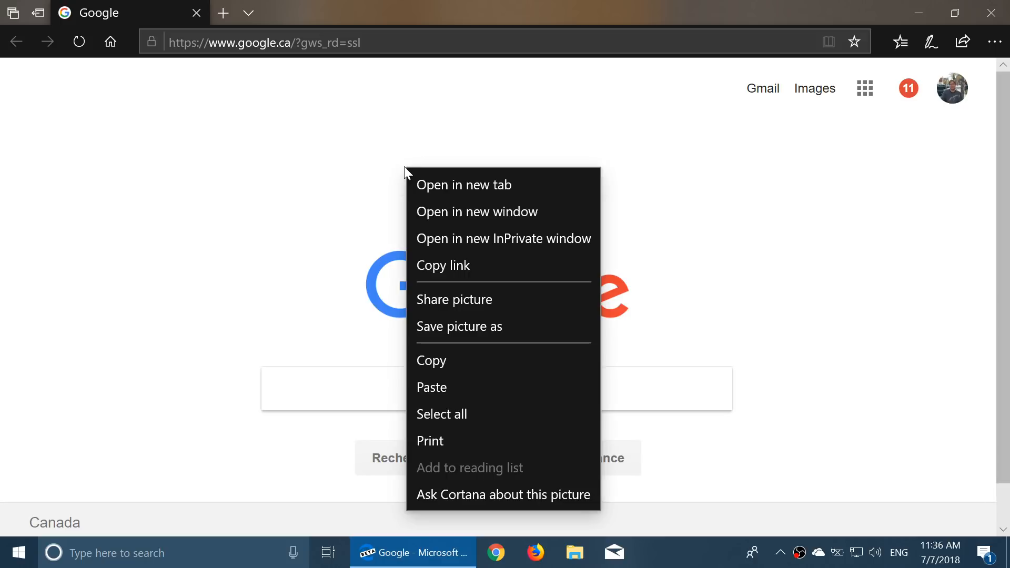
pyautogui.click(276, 185)
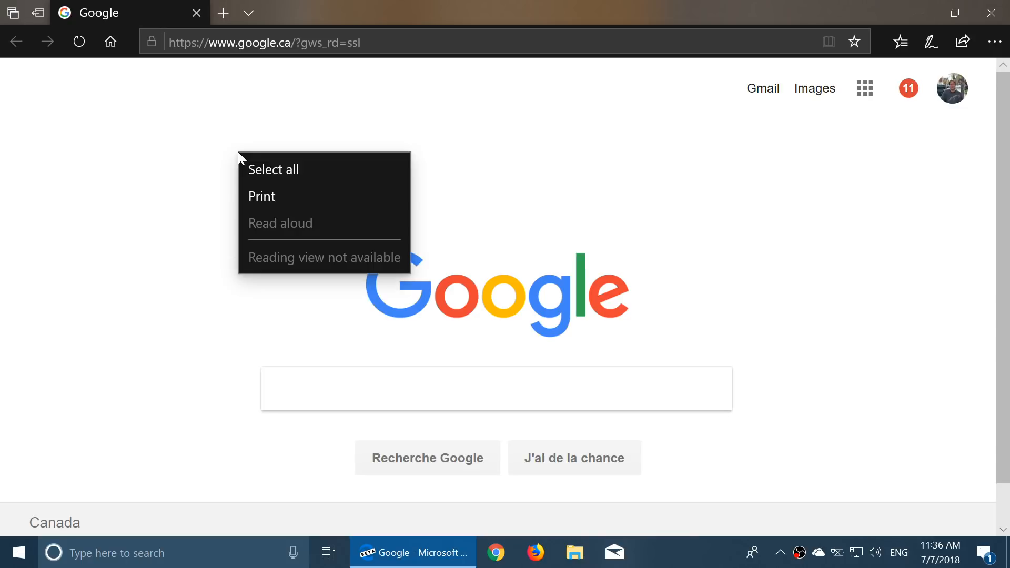
pyautogui.moveTo(391, 294)
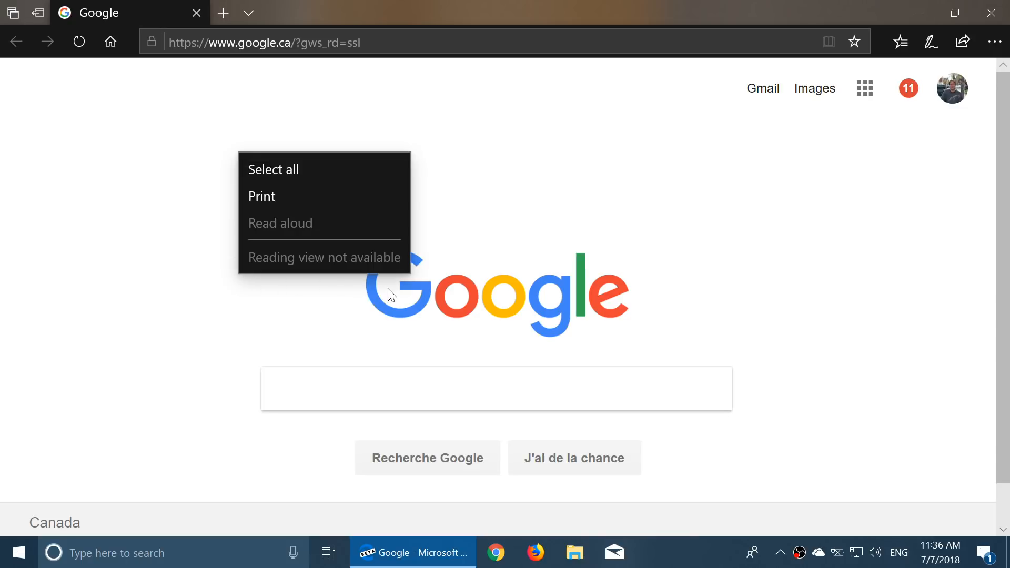
pyautogui.moveTo(370, 283)
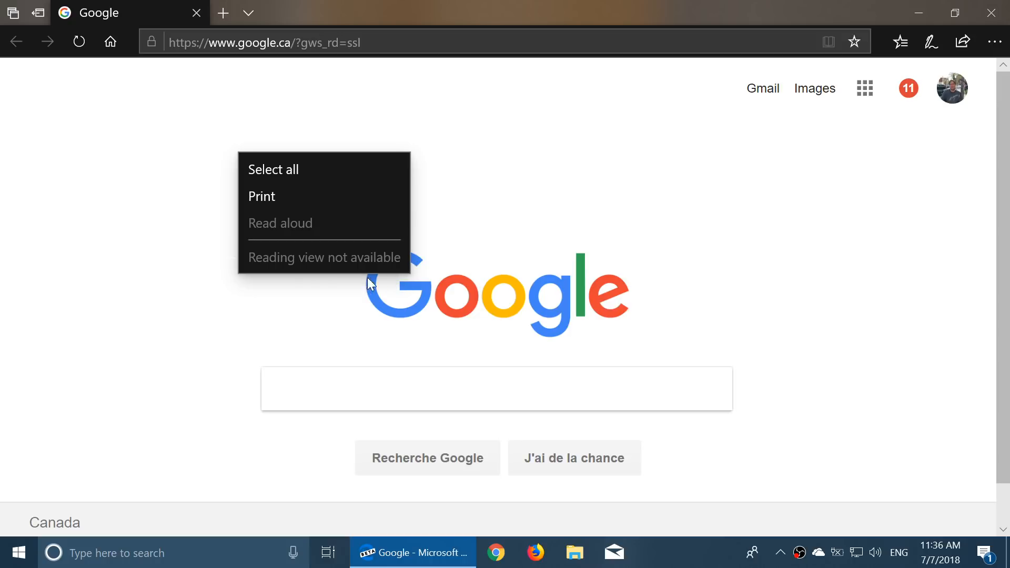
pyautogui.moveTo(239, 187)
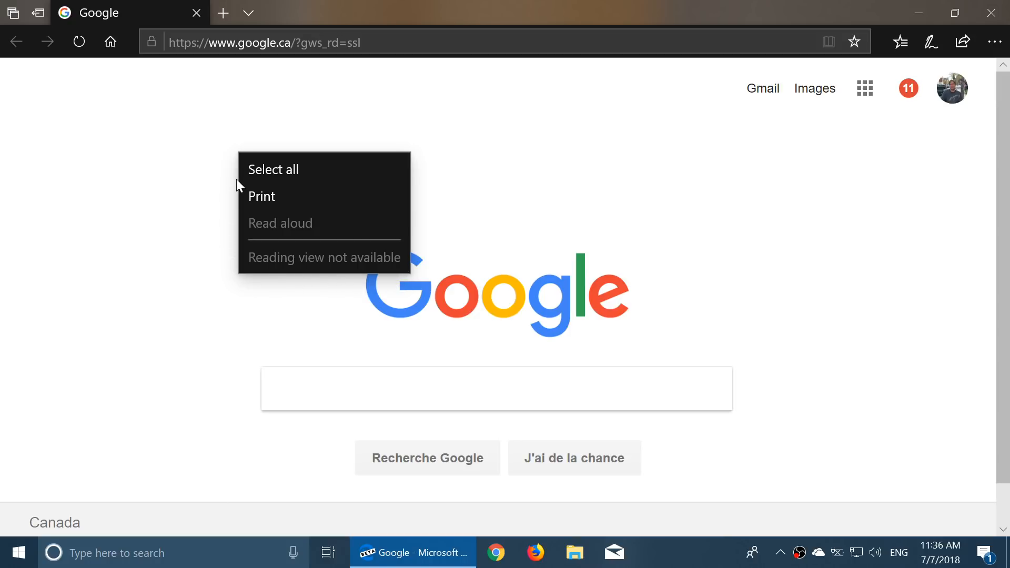
pyautogui.click(645, 140)
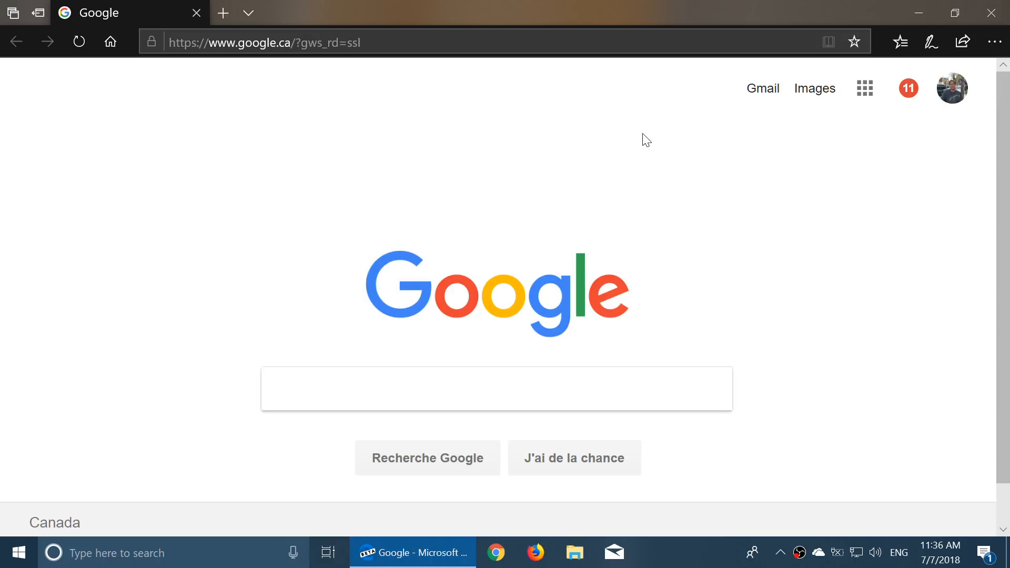
pyautogui.moveTo(485, 116)
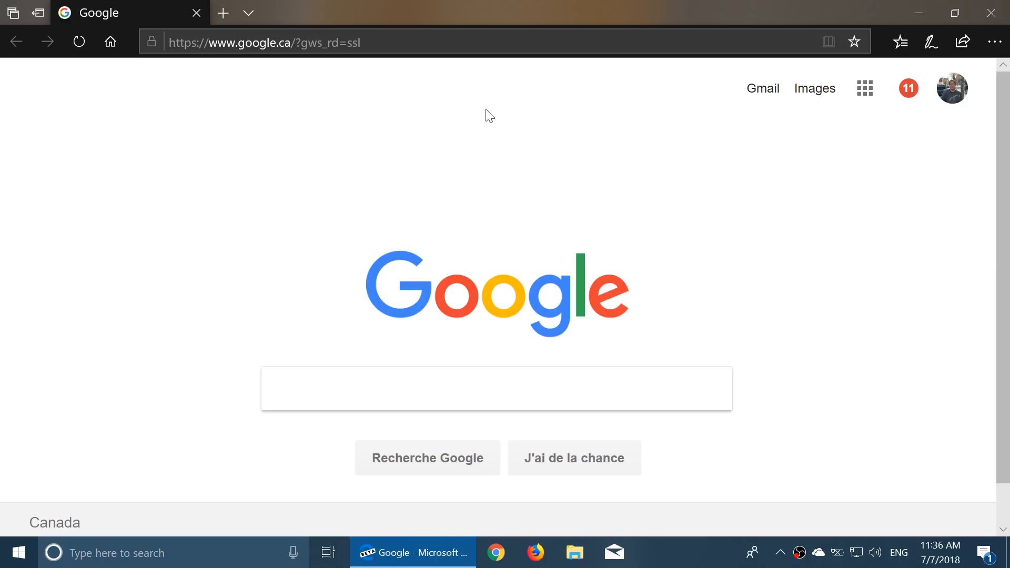
pyautogui.moveTo(572, 252)
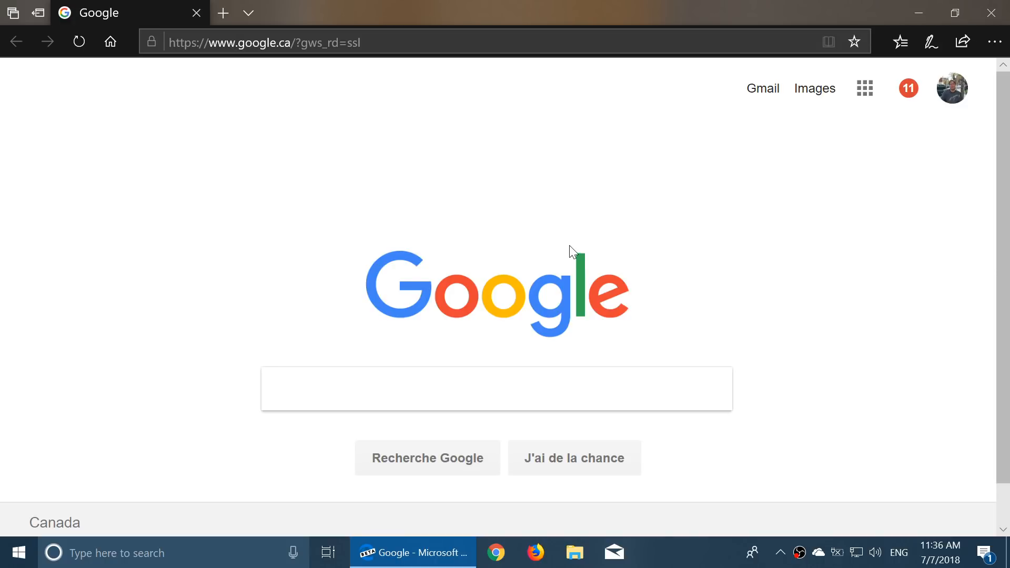
pyautogui.moveTo(753, 197)
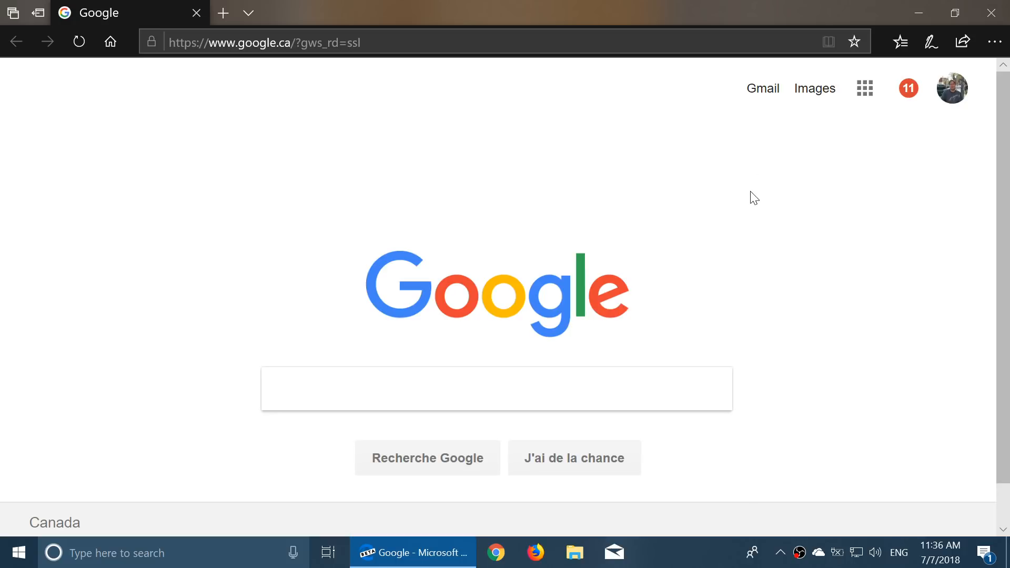
pyautogui.moveTo(629, 222)
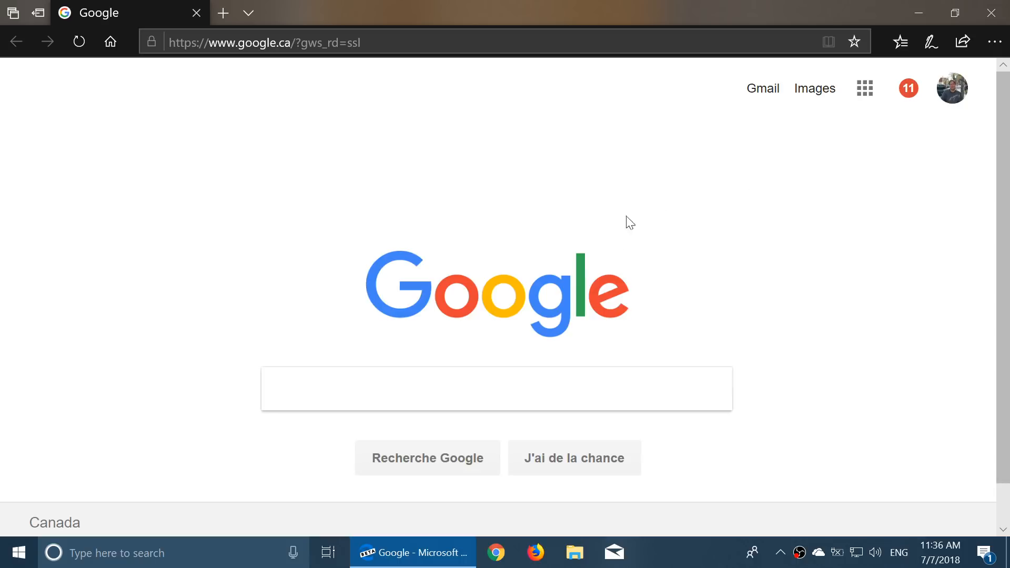
pyautogui.moveTo(787, 211)
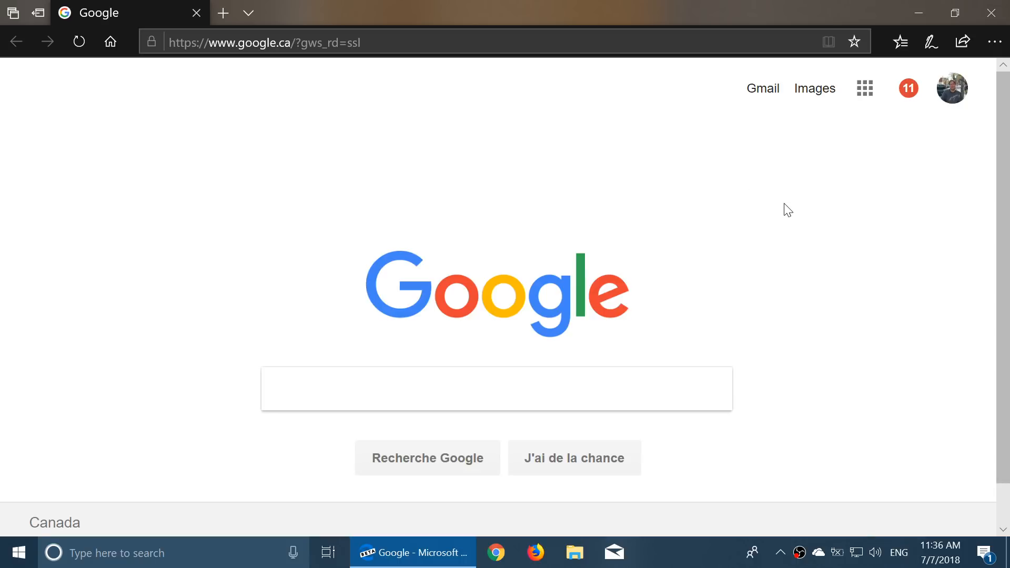
pyautogui.moveTo(542, 129)
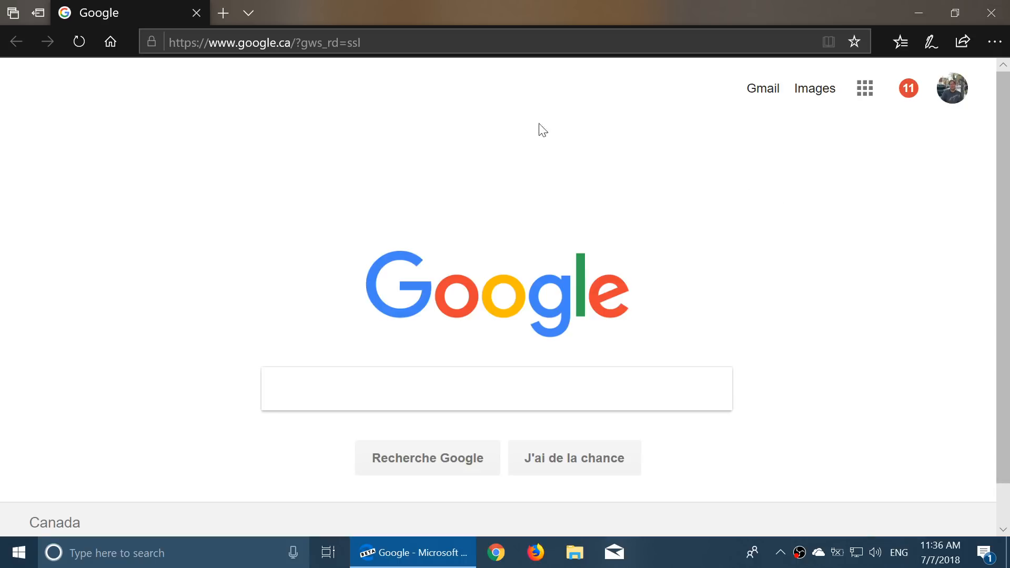
pyautogui.rightClick(540, 122)
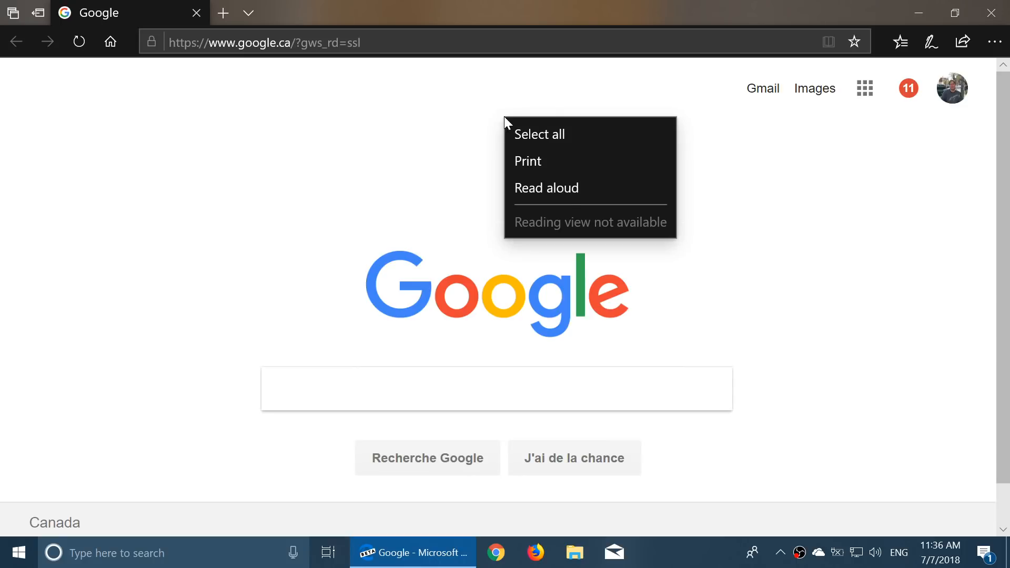
pyautogui.moveTo(695, 245)
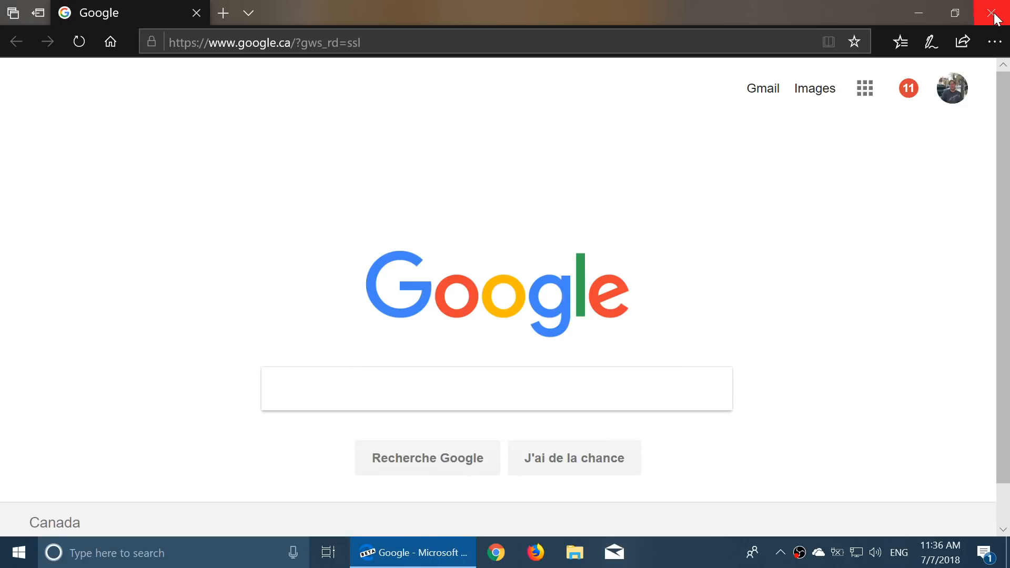
pyautogui.click(997, 12)
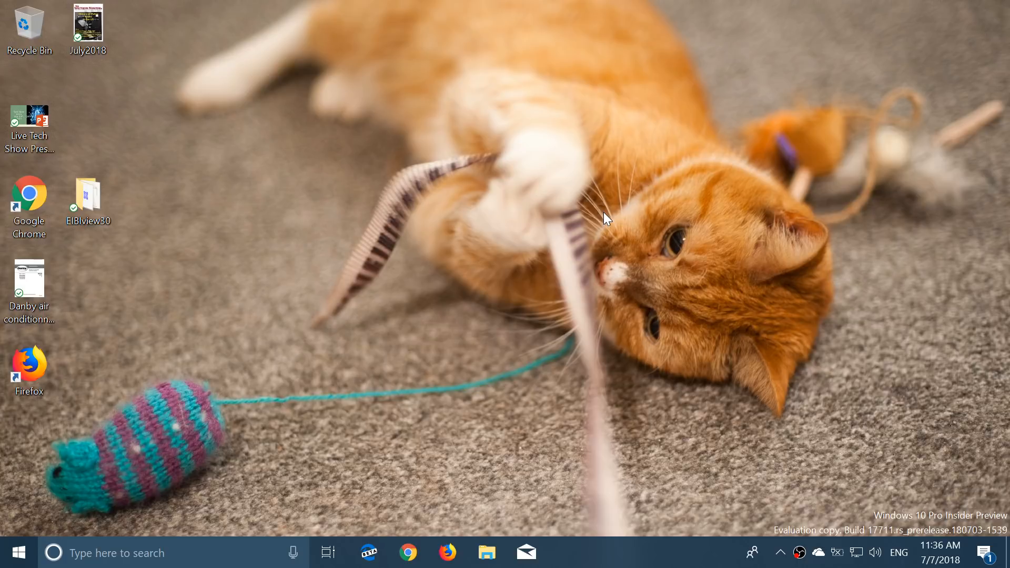
pyautogui.moveTo(847, 299)
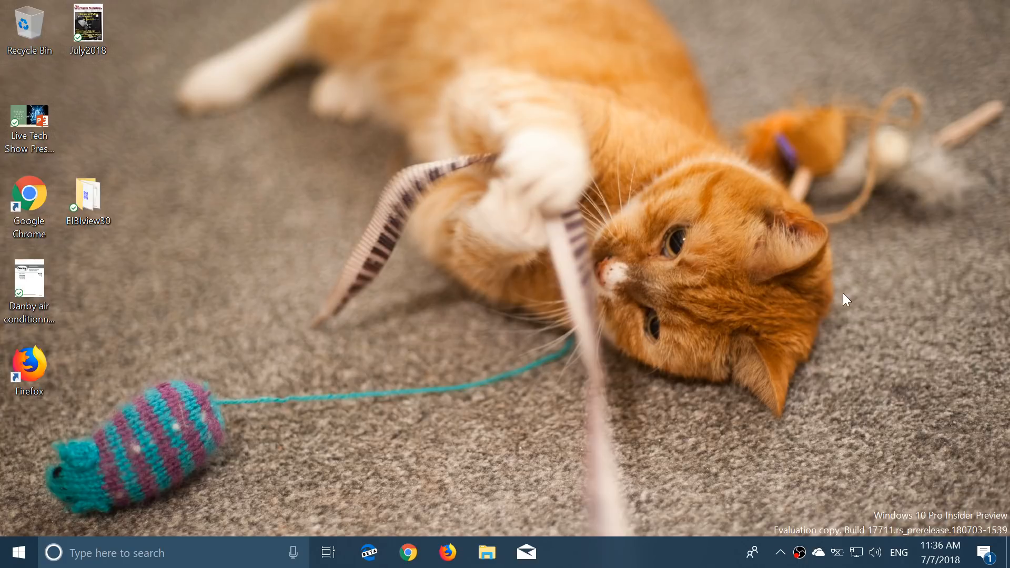
# Close the Edge window so the desktop shows again
pyautogui.click(990, 552)
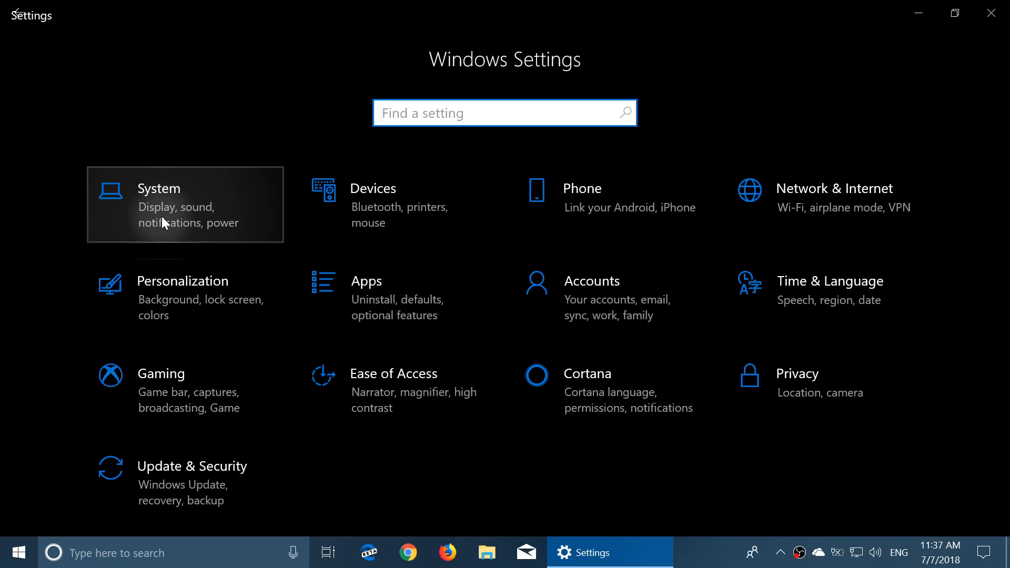
# Go to System's Display page, scrolled down to Brightness and color near the HD Color link
pyautogui.click(185, 205)
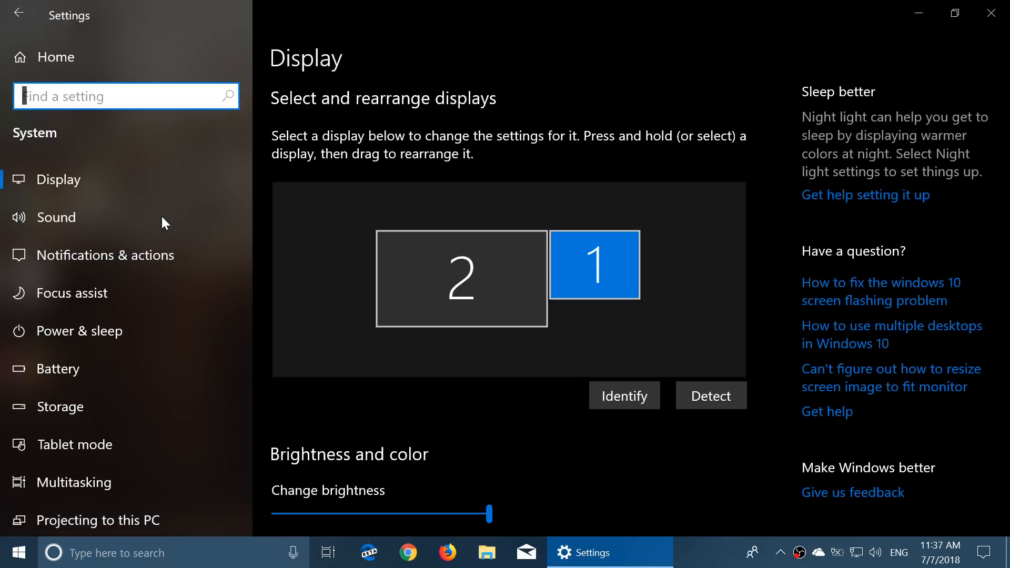
pyautogui.moveTo(520, 252)
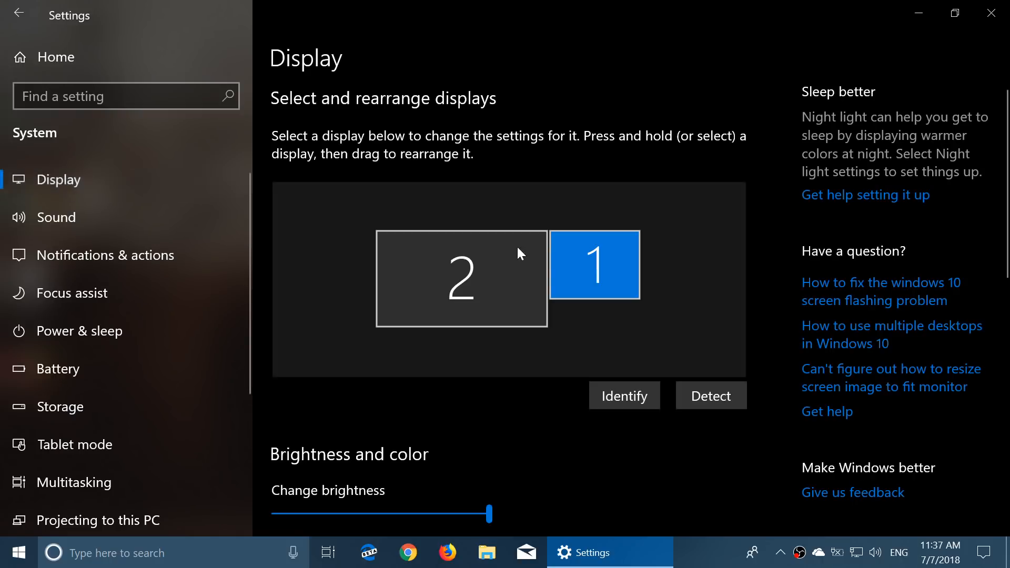
pyautogui.scroll(-3)
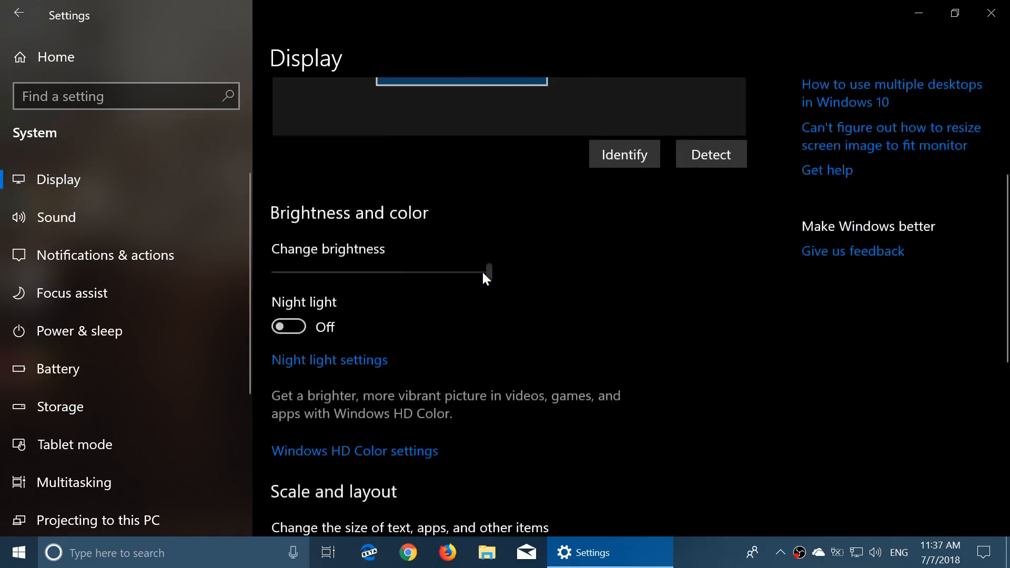
pyautogui.scroll(-3)
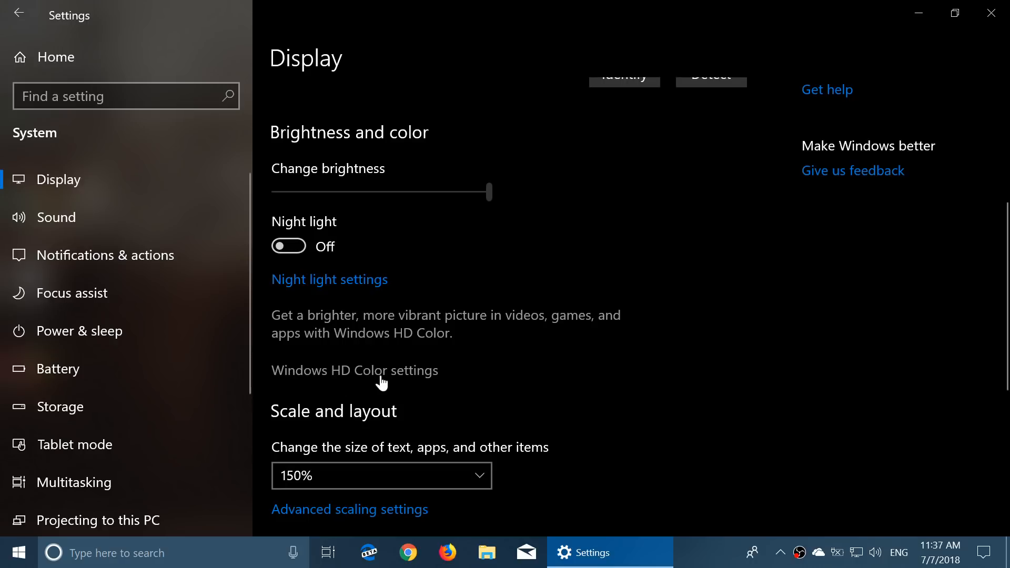
# Review the Windows HD Color settings for Display 2: VGA TO HDMI, which reports no HDR or WCG
pyautogui.click(354, 370)
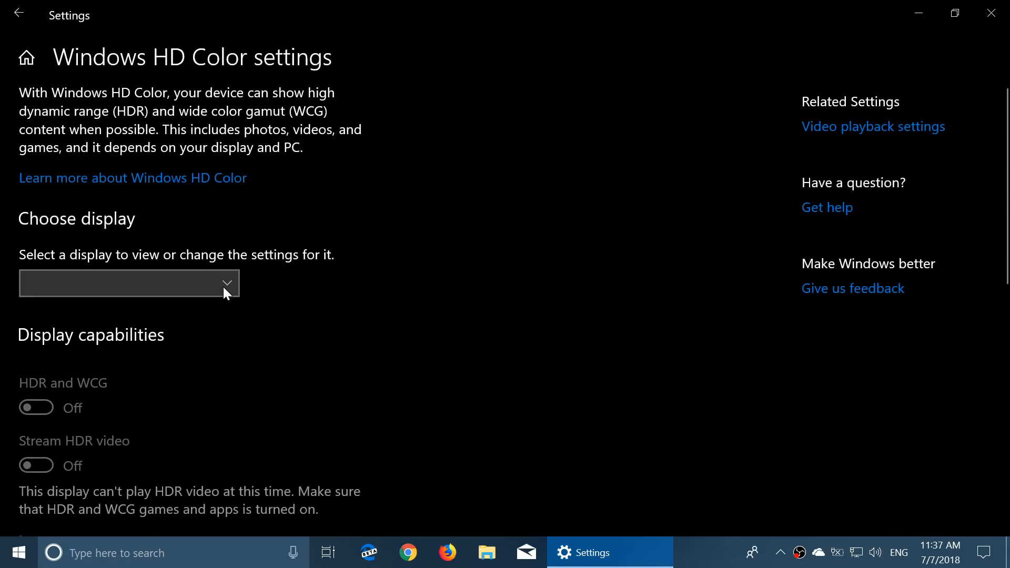
pyautogui.click(128, 283)
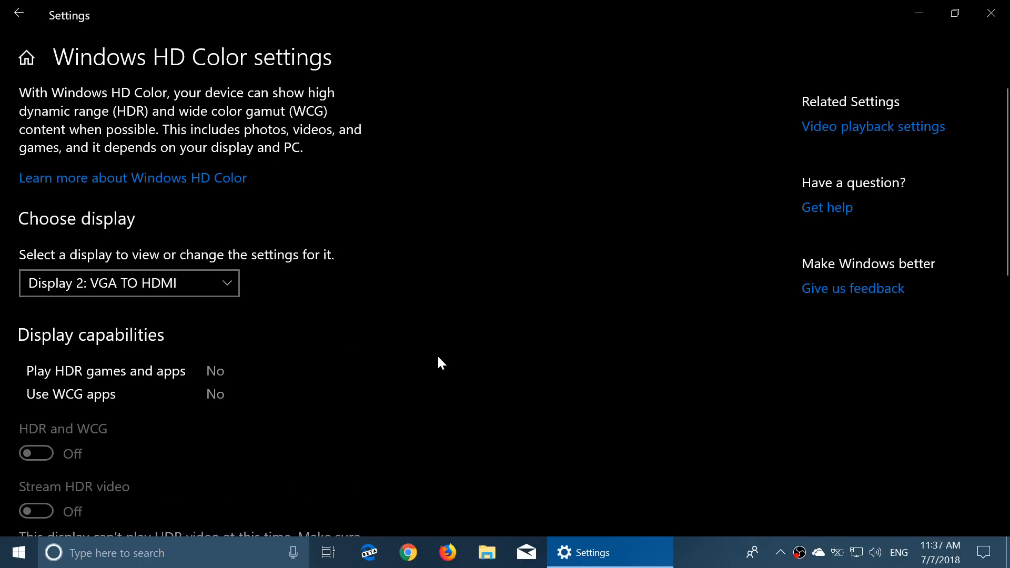
pyautogui.scroll(-3)
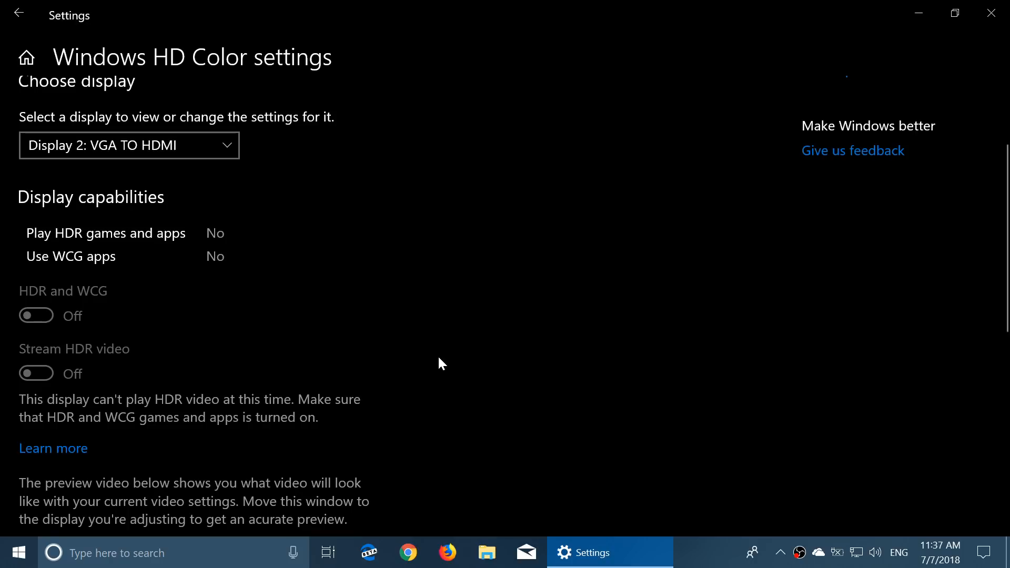
pyautogui.scroll(-3)
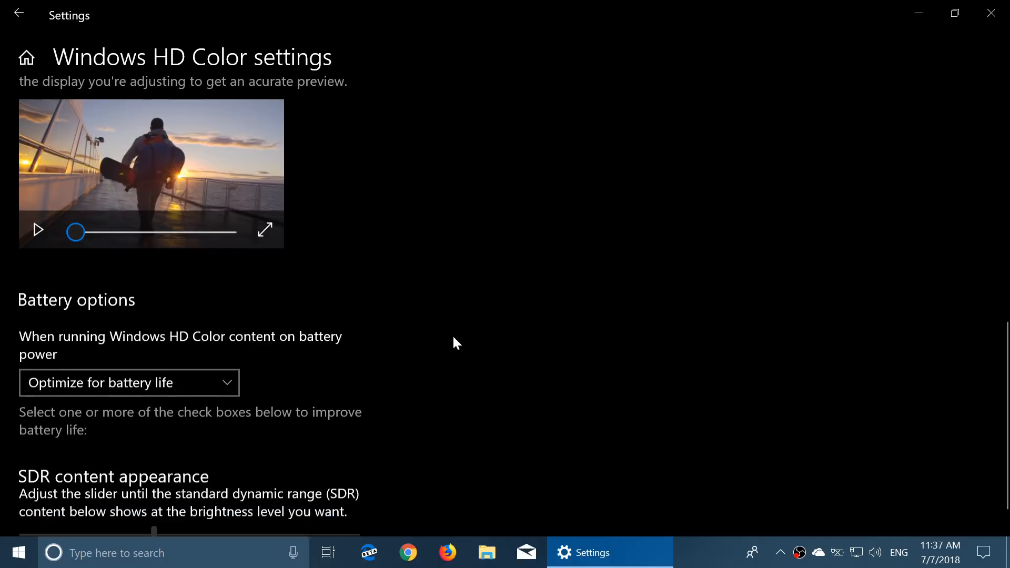
pyautogui.scroll(3)
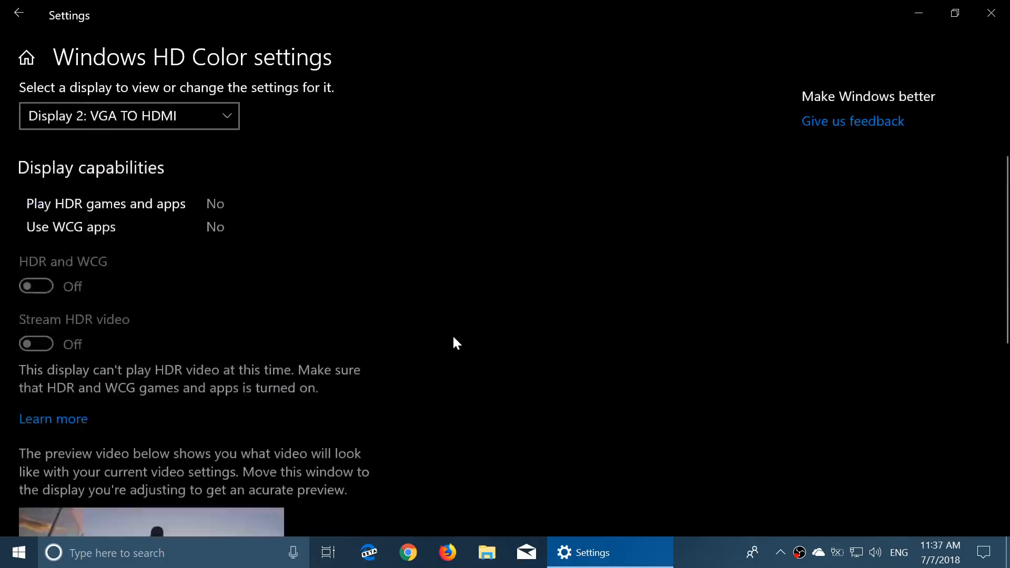
pyautogui.scroll(3)
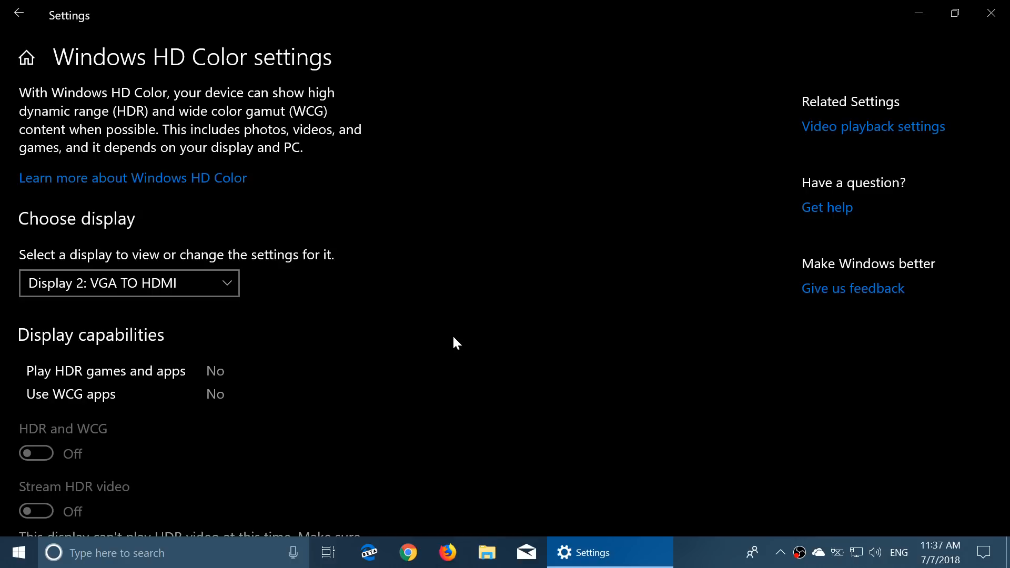
pyautogui.moveTo(128, 25)
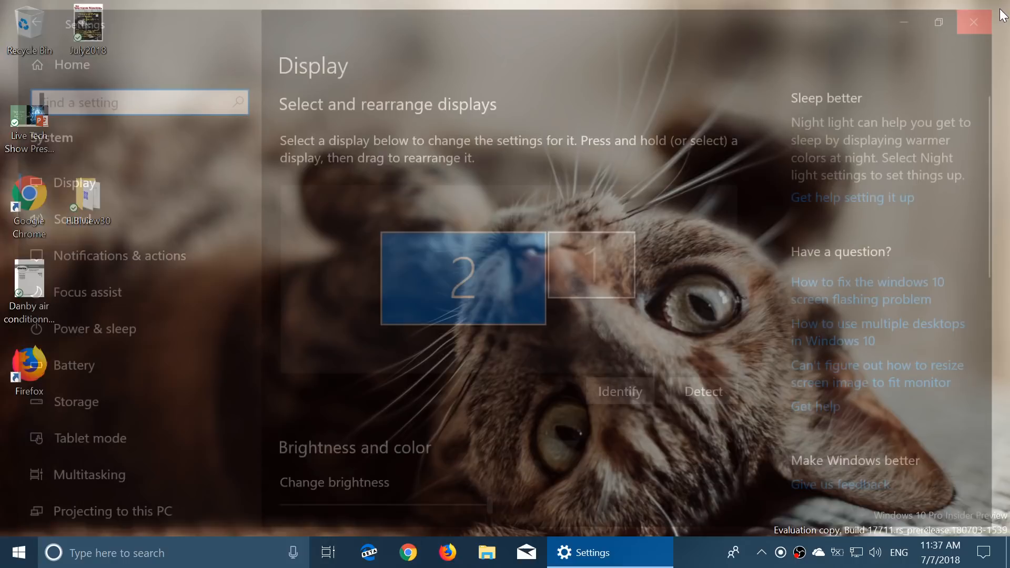
# Search 'regedit' from the taskbar to launch Registry Editor at HKEY_CLASSES_ROOT\LibreOffice.Xpm
pyautogui.click(973, 21)
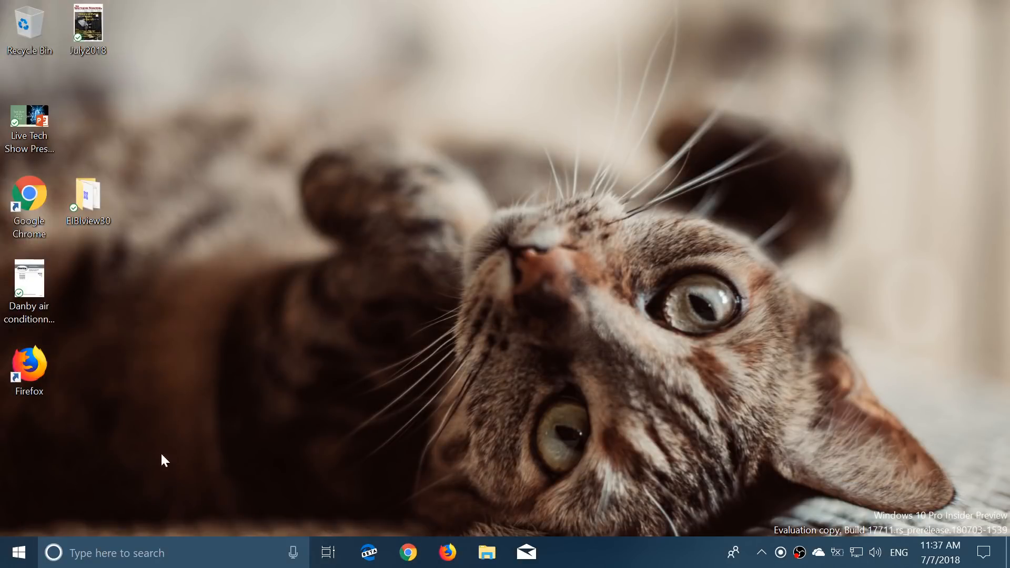
pyautogui.write('rege')
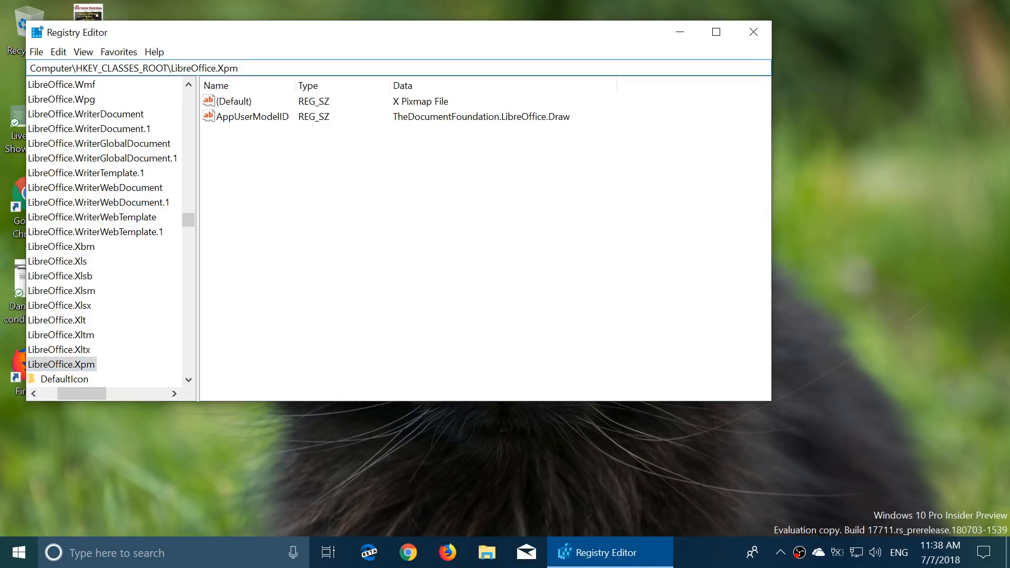
# Edit the Registry Editor address path down to just 'Computer'
pyautogui.click(239, 68)
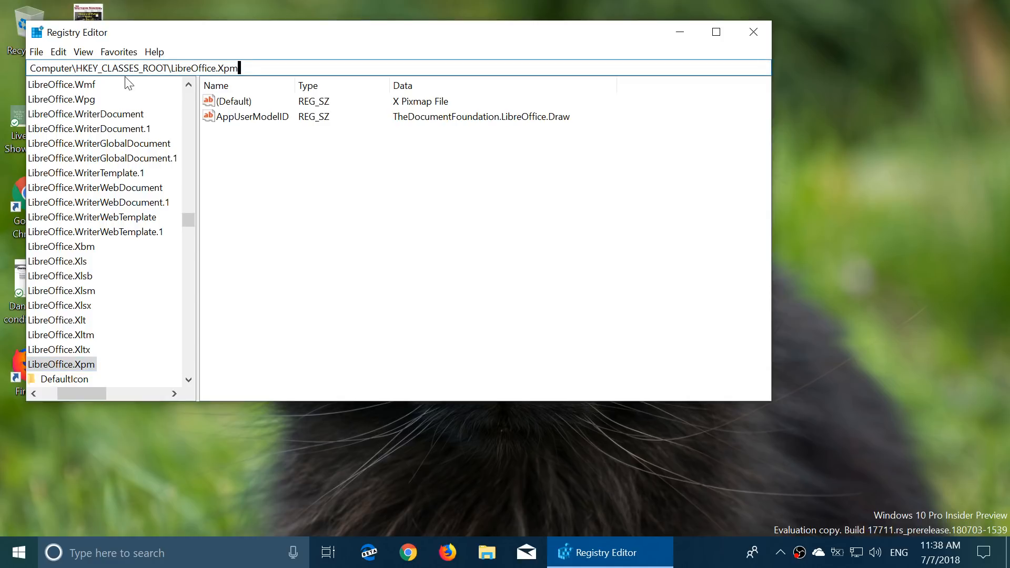
pyautogui.moveTo(176, 161)
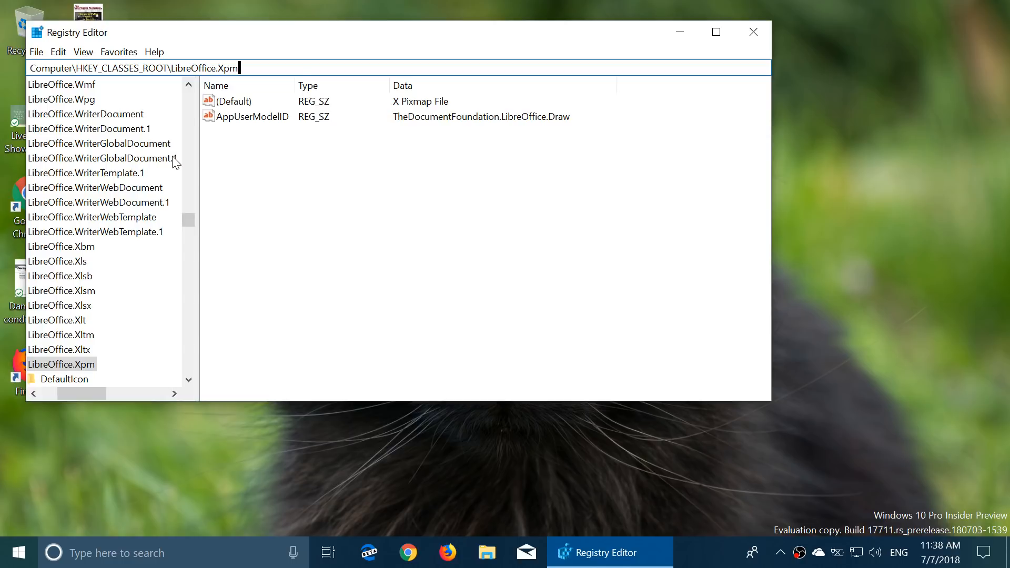
pyautogui.moveTo(274, 63)
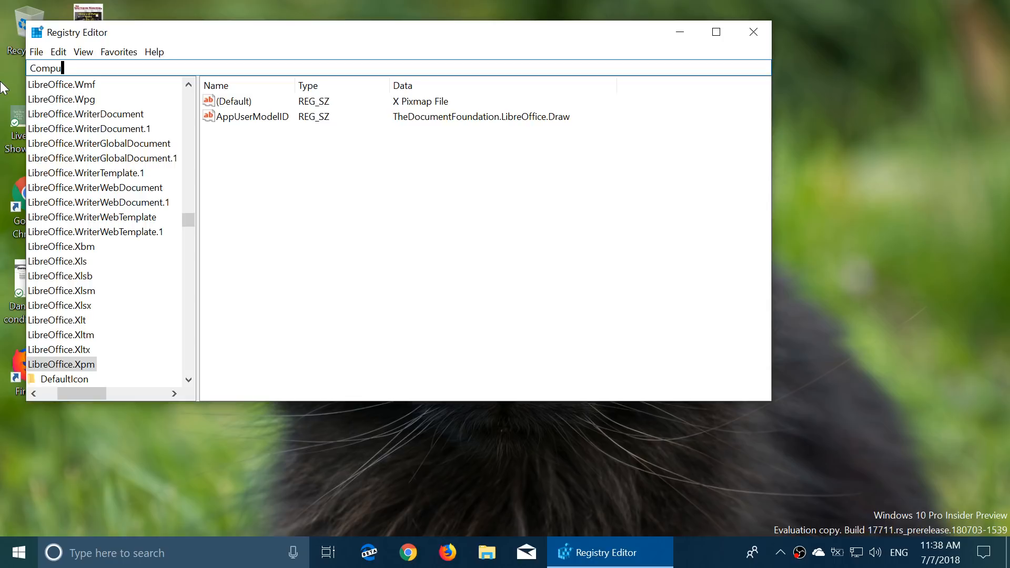
pyautogui.write('ter')
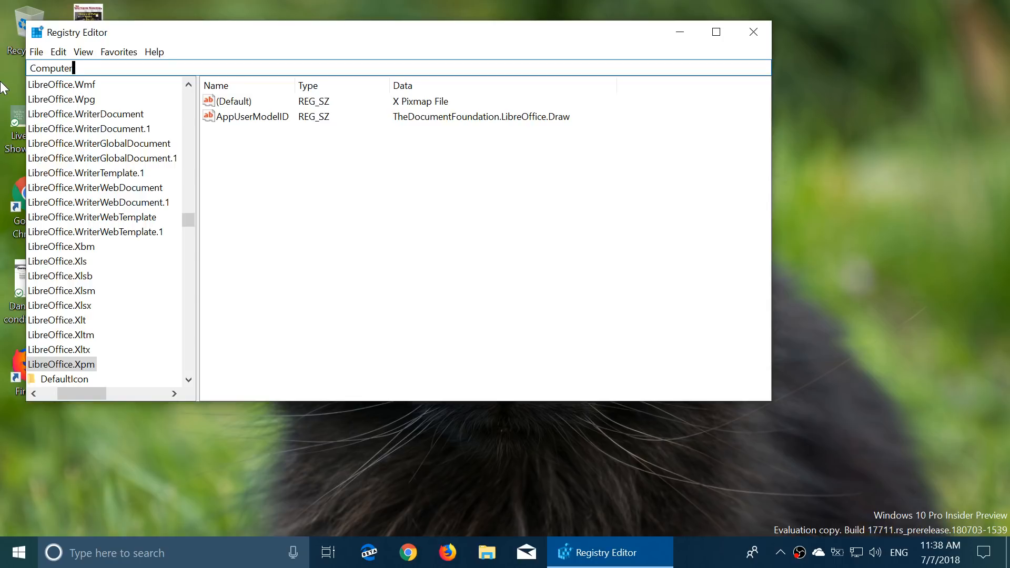
pyautogui.write('/')
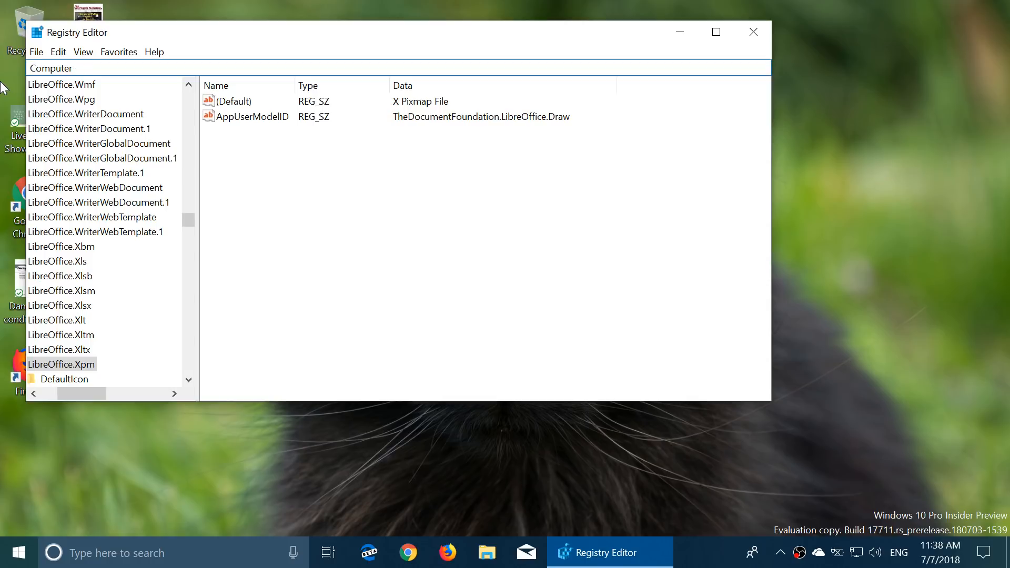
pyautogui.moveTo(6, 87)
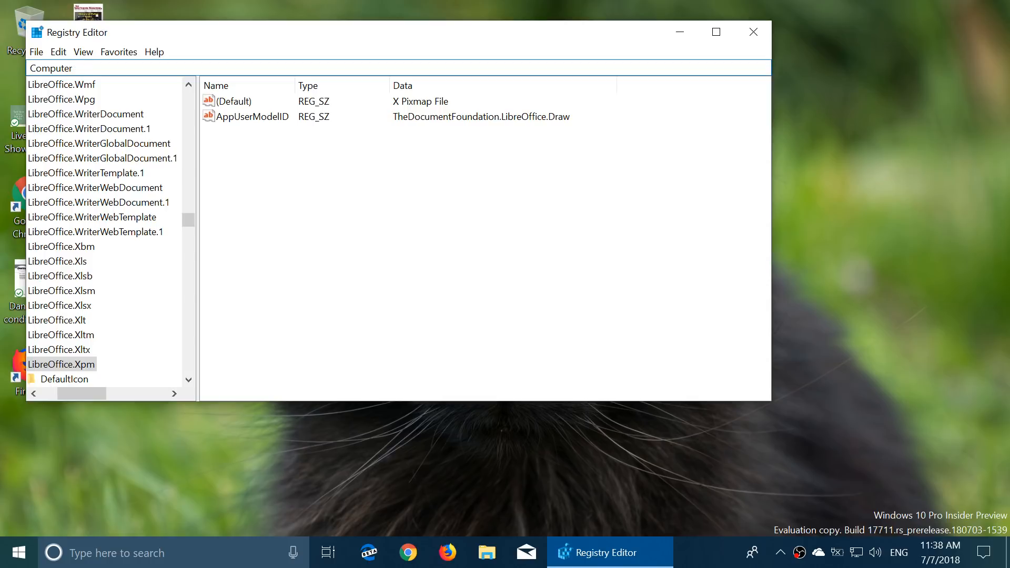